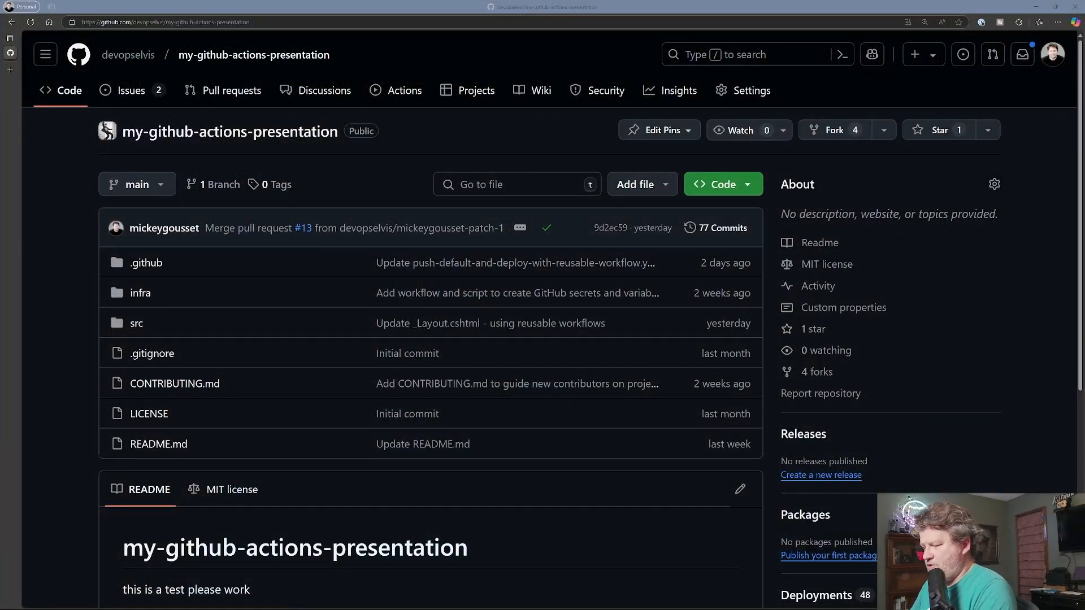
mouse_move(1027, 489)
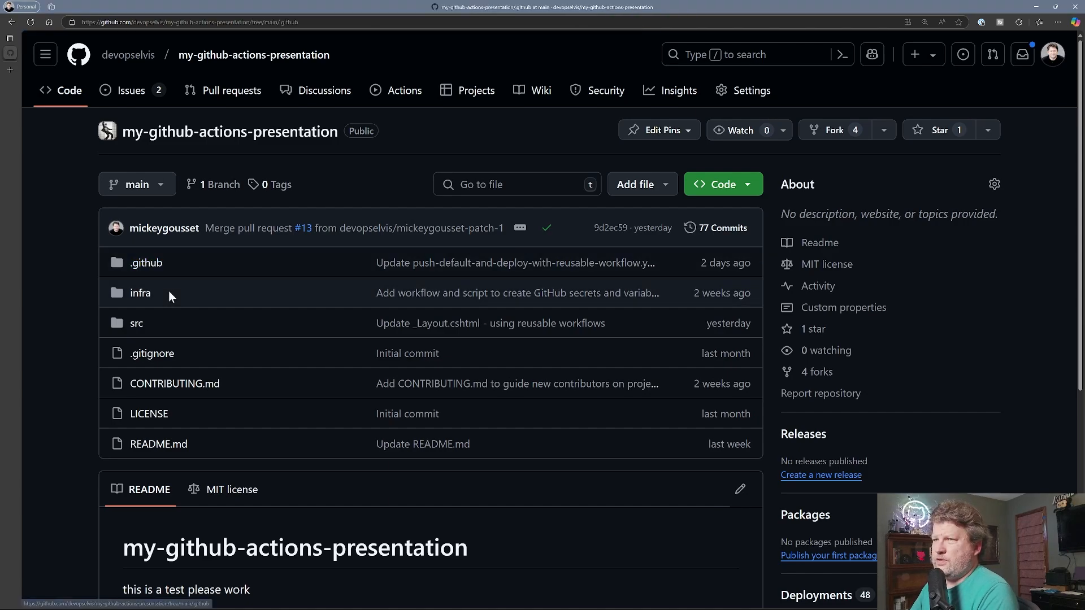
Step: Open .github/workflows/push-default-and-deploy-with-reusable-workflow.yml to read its concurrency block
left_click(146, 263)
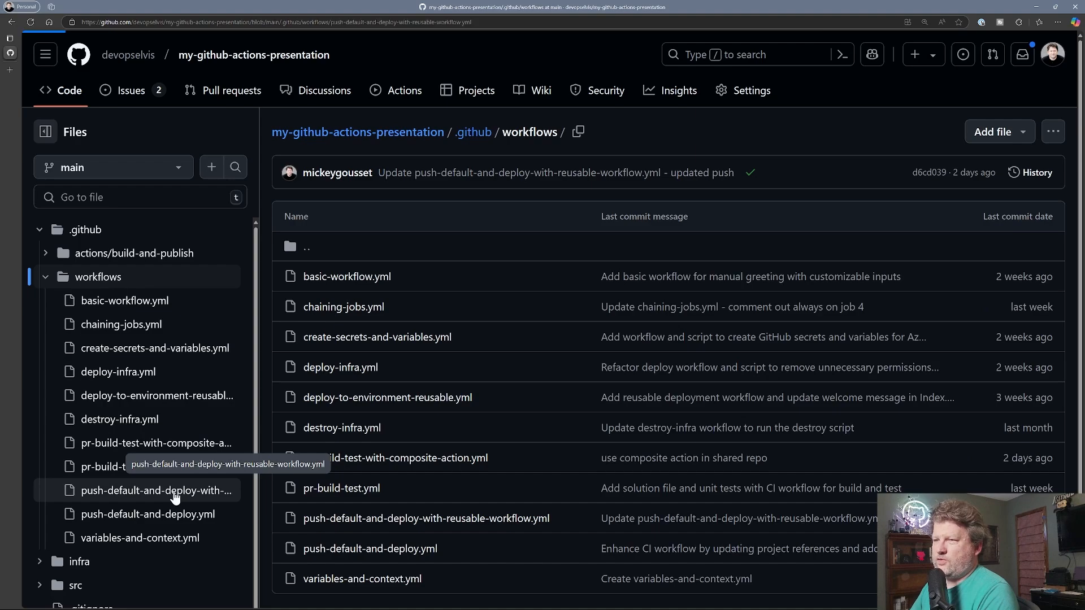
left_click(155, 490)
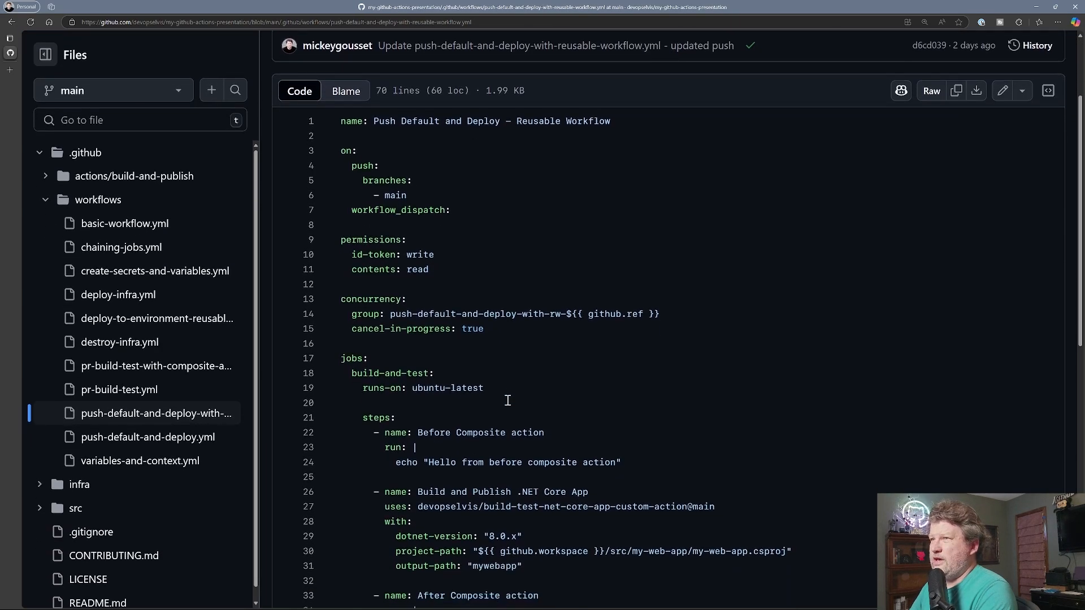
mouse_move(549, 355)
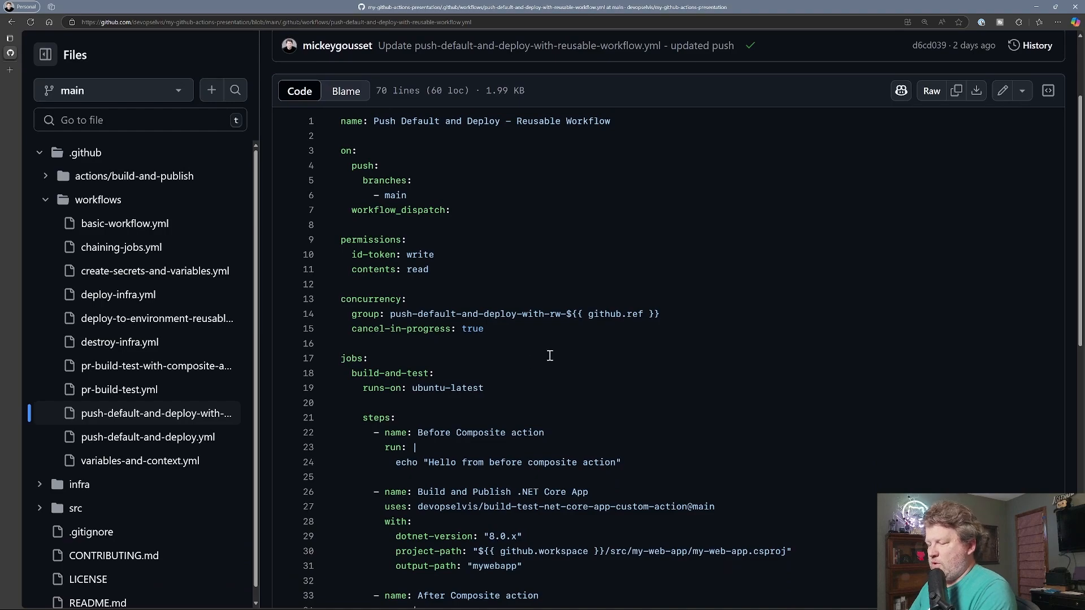
mouse_move(547, 345)
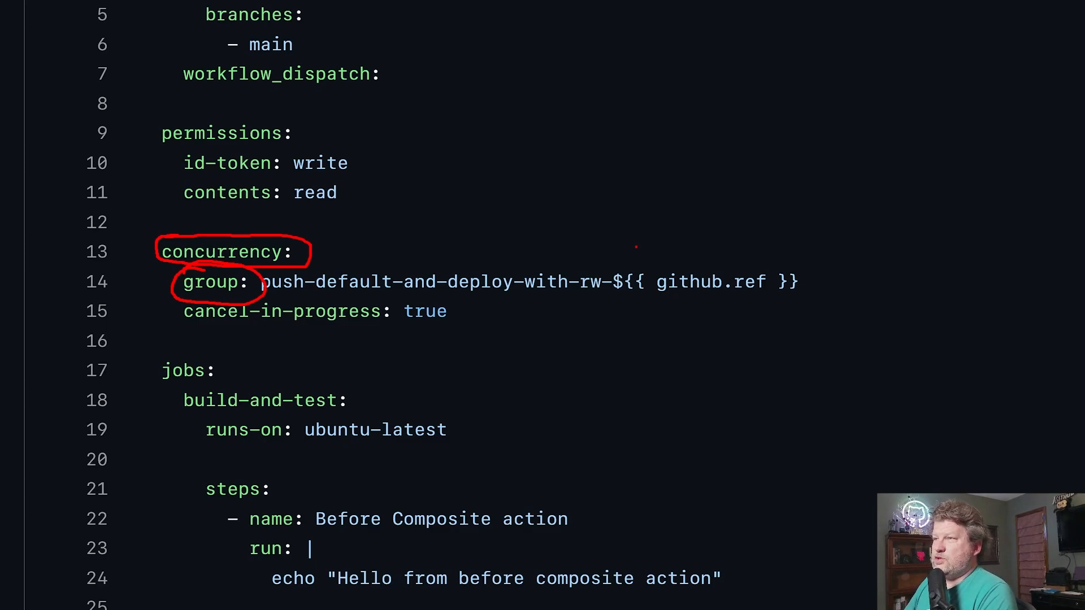
mouse_move(737, 237)
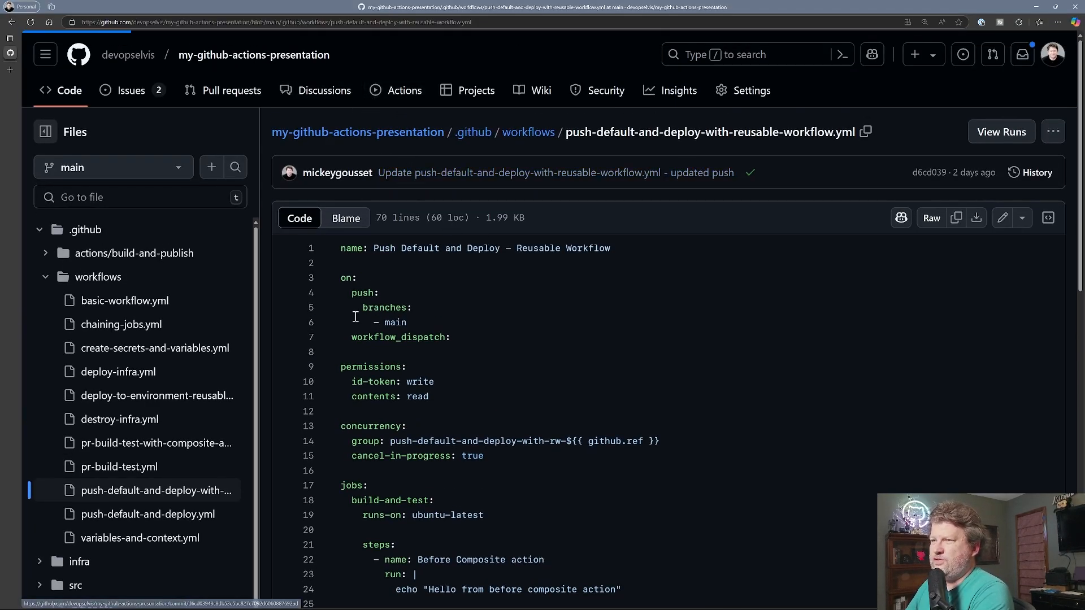
Step: From Actions, trigger manual run #11 of Push Default and Deploy - Reusable Workflow on main and view it
left_click(405, 90)
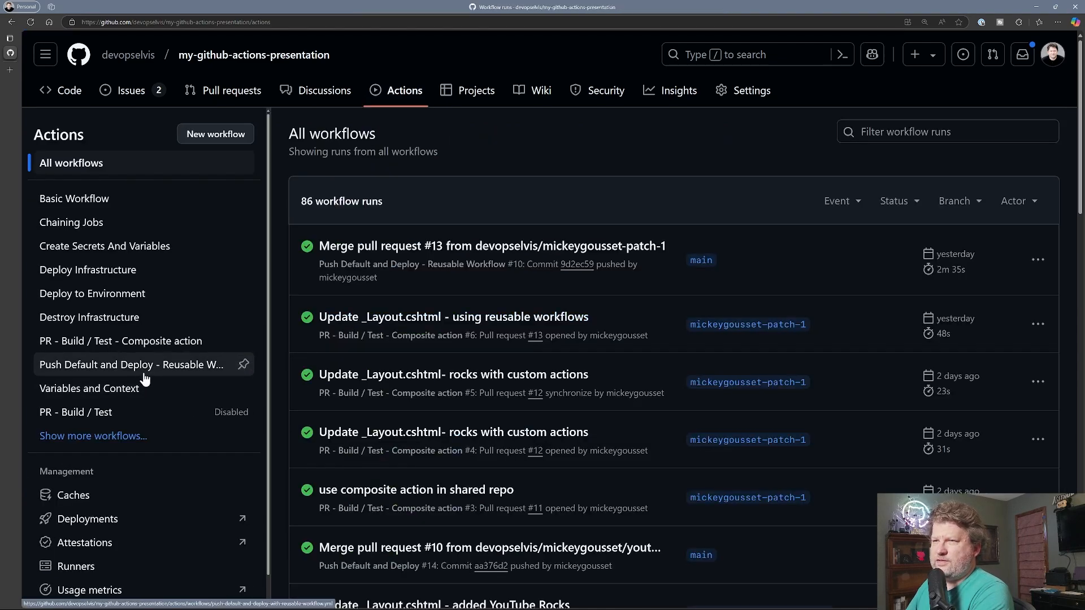
mouse_move(248, 367)
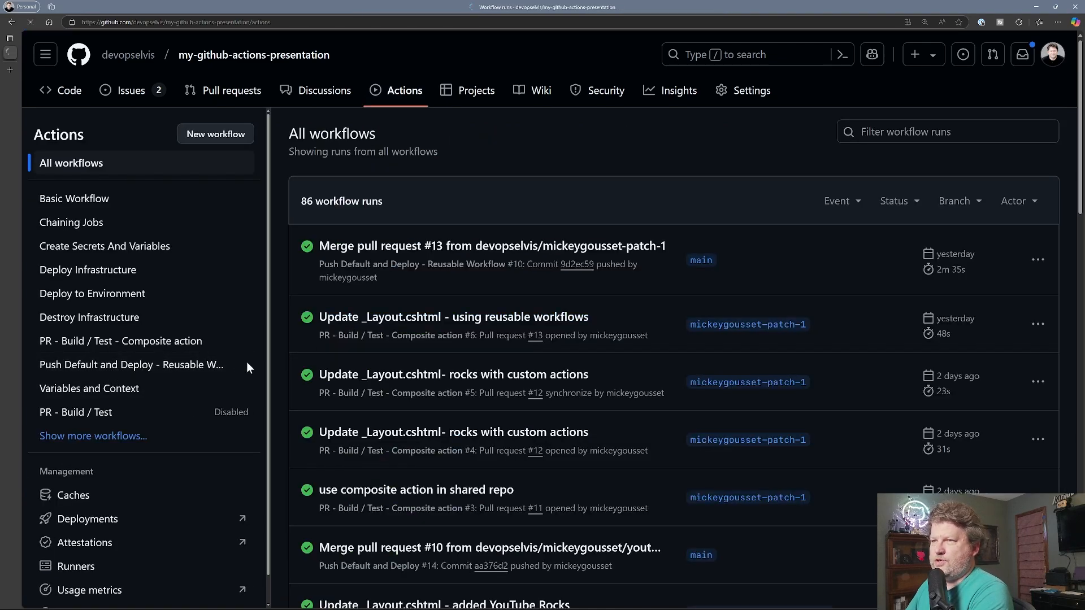
left_click(129, 365)
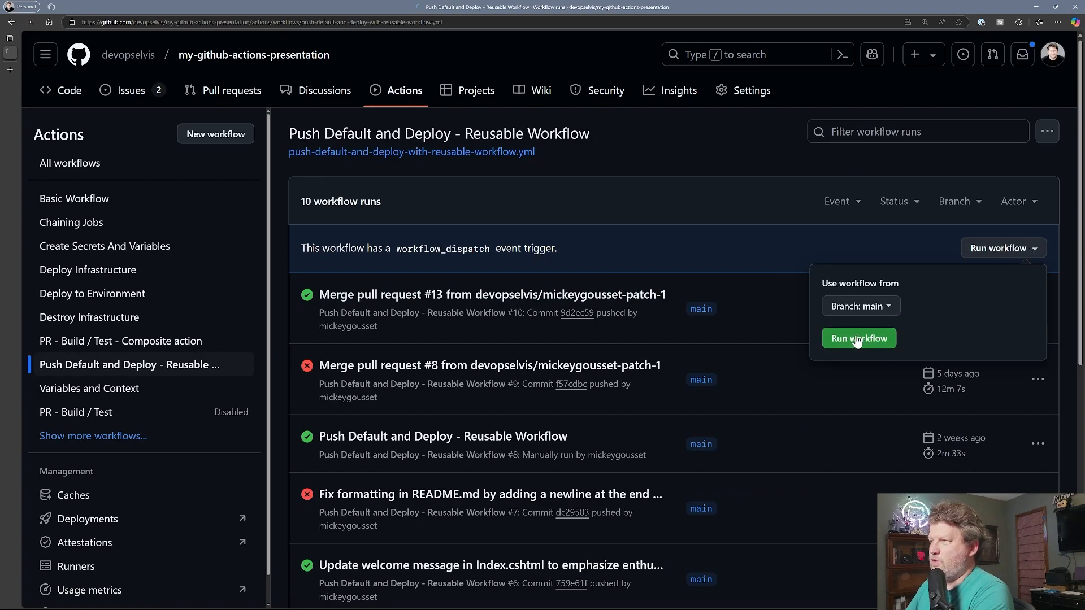
left_click(858, 337)
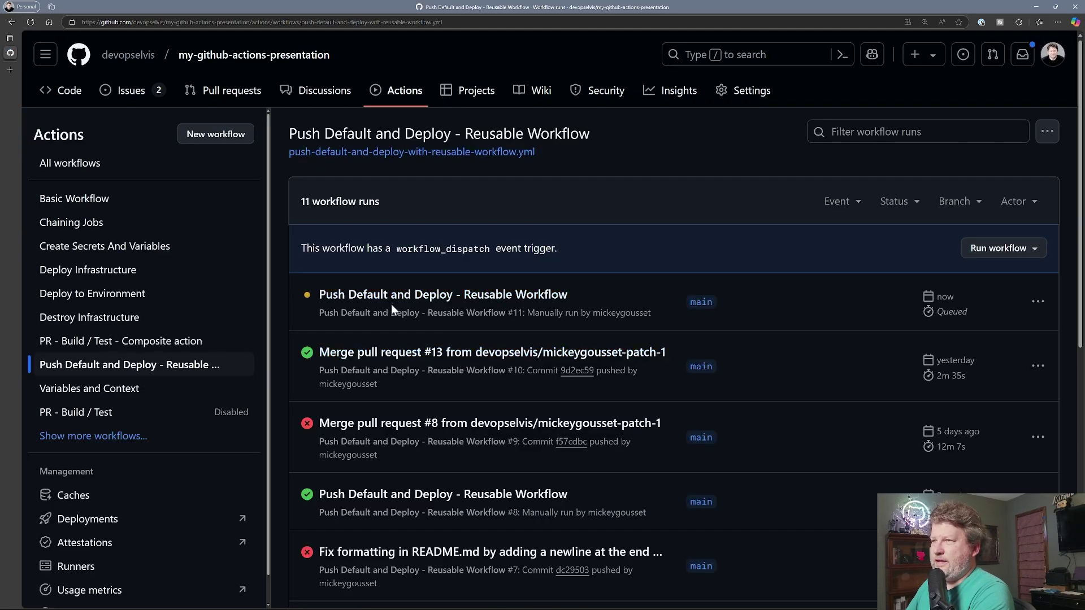
mouse_move(387, 327)
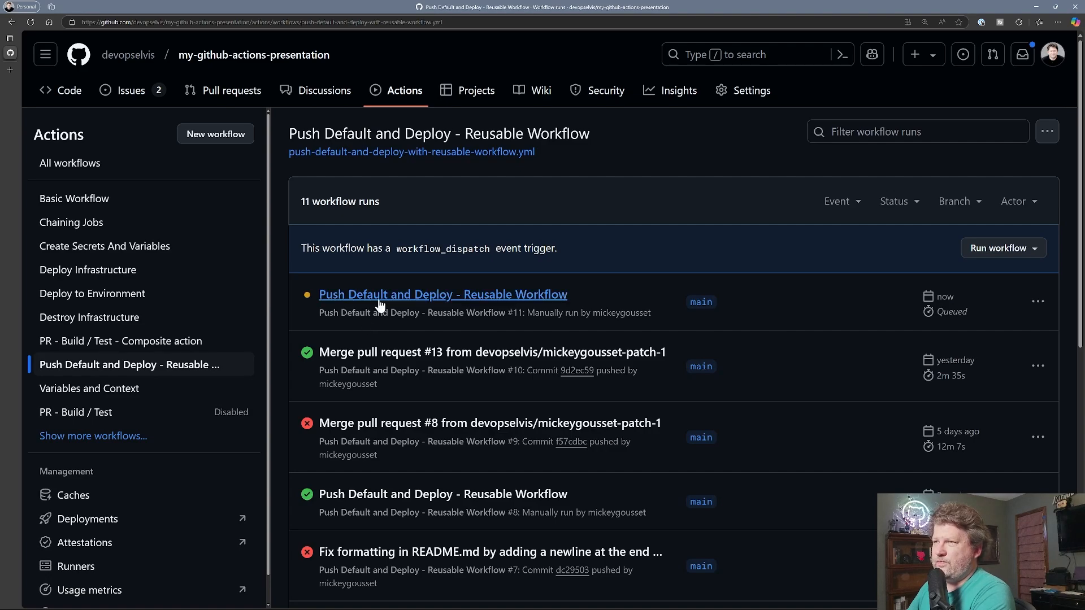
left_click(443, 294)
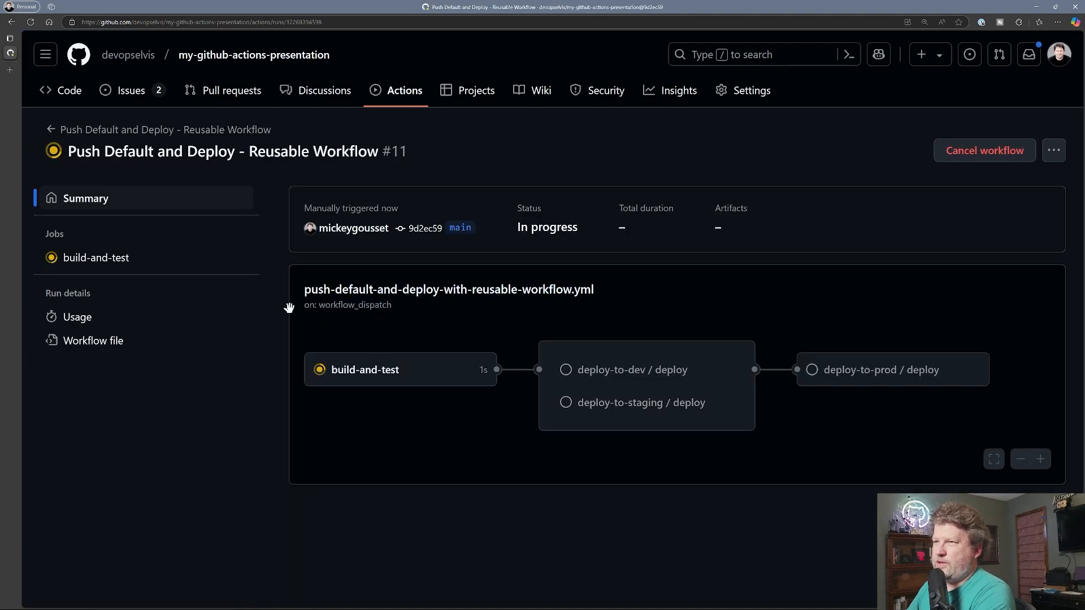
mouse_move(396, 91)
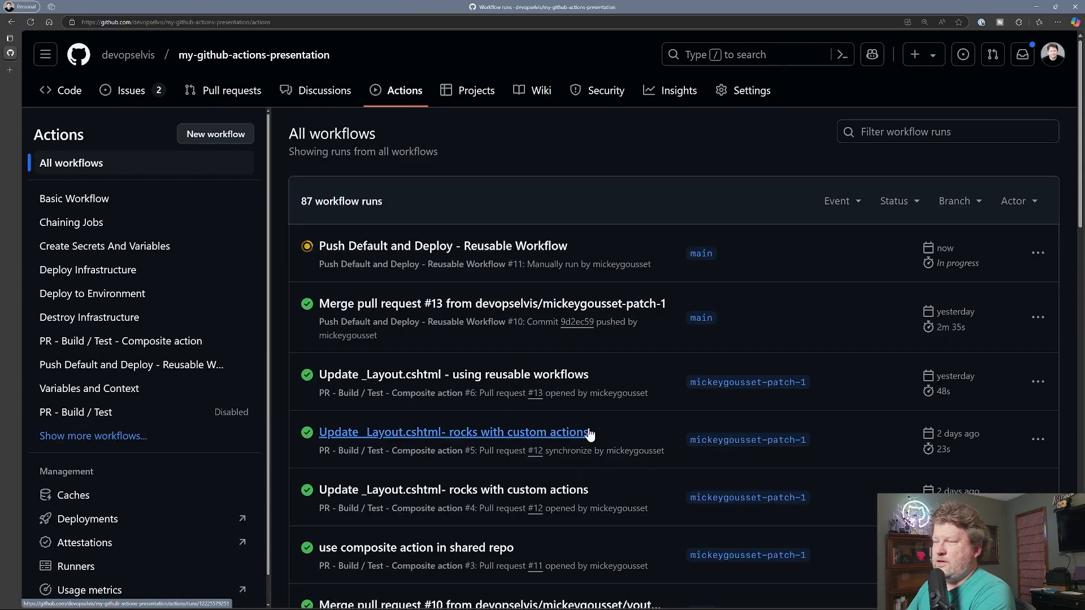
mouse_move(505, 264)
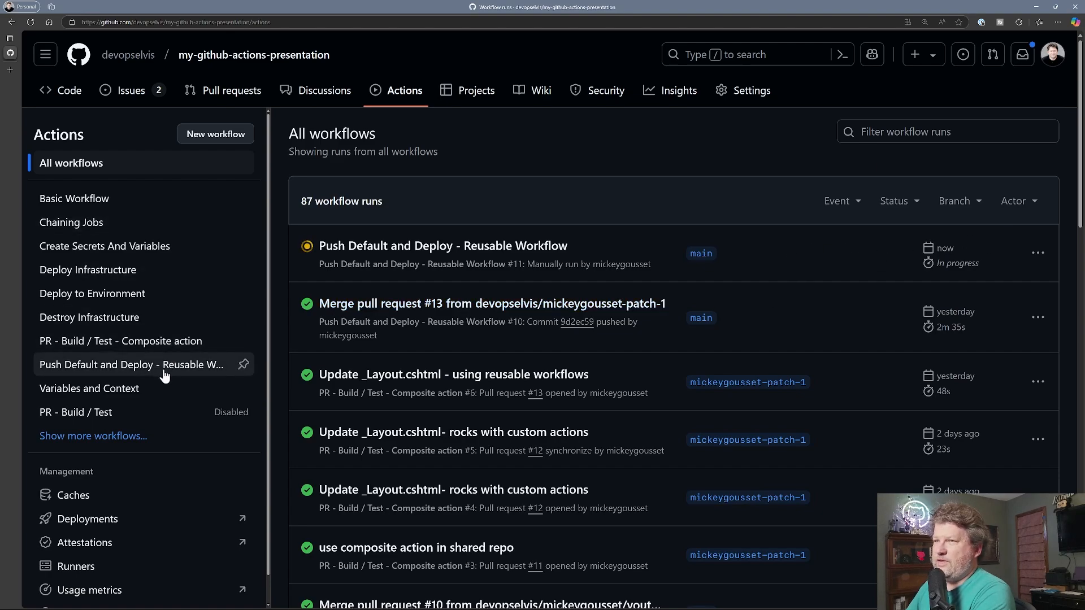
Step: Trigger a second manual run #12 of the reusable deploy workflow on main
left_click(131, 365)
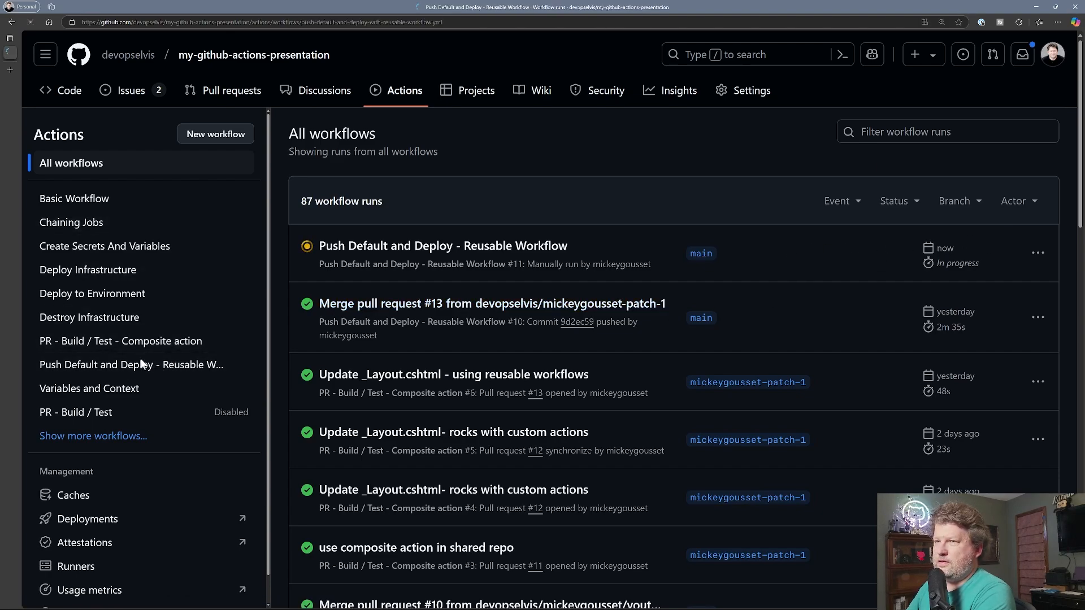
left_click(131, 365)
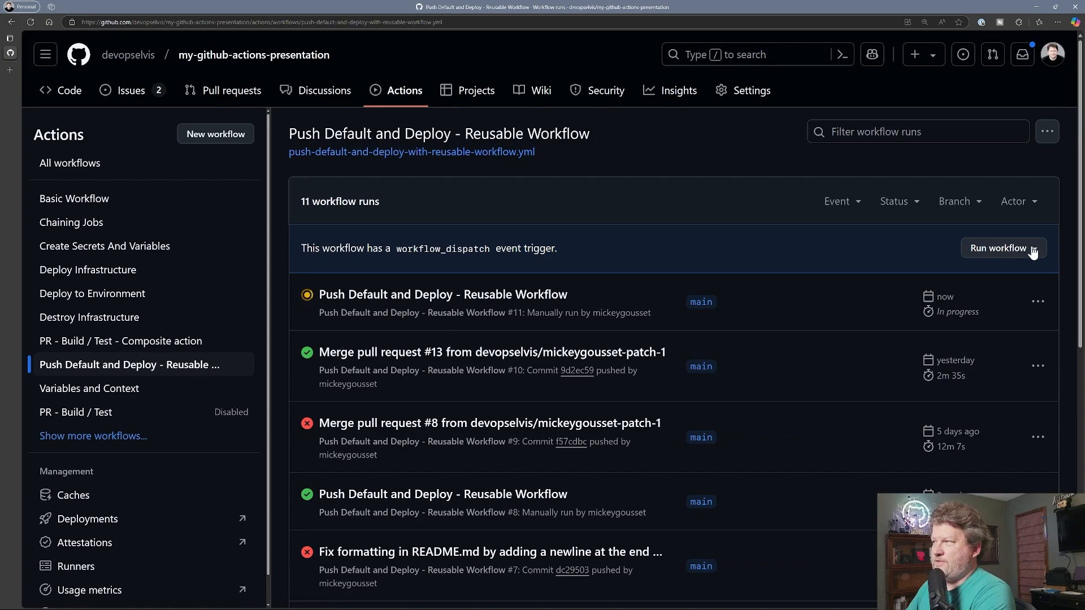
left_click(1002, 248)
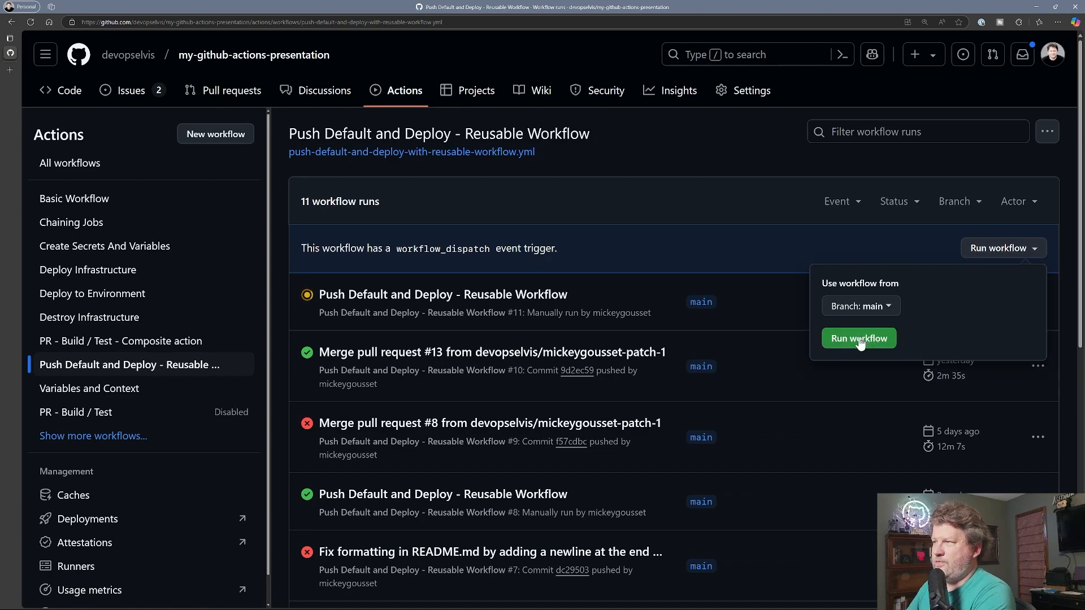
left_click(857, 338)
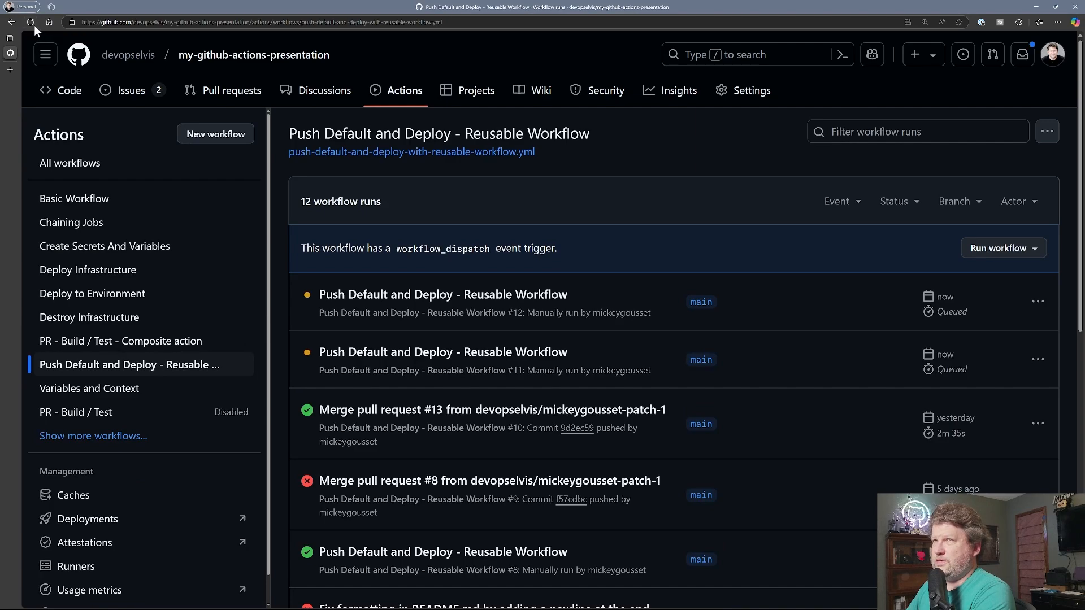
Step: Refresh the runs list and inspect run #11, now Cancelled due to a higher-priority waiting request
left_click(30, 23)
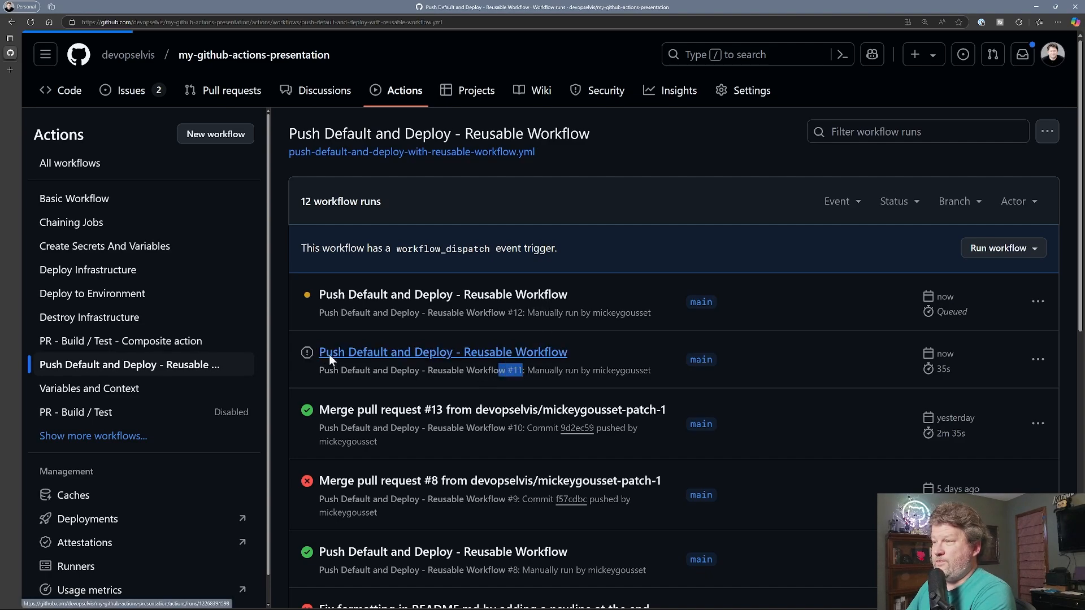
left_click(442, 351)
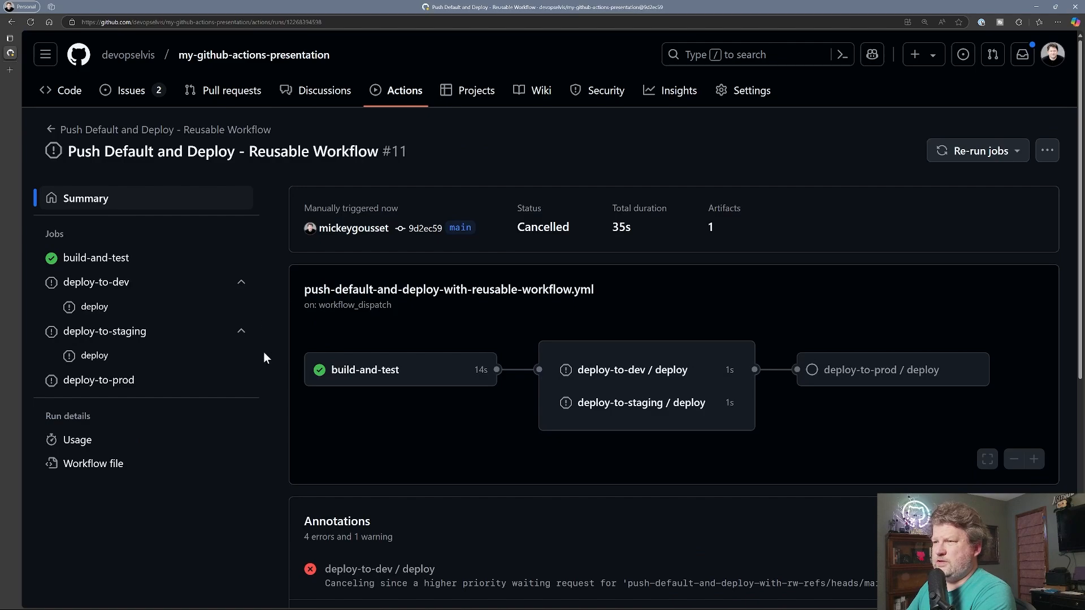
scroll("down", 3)
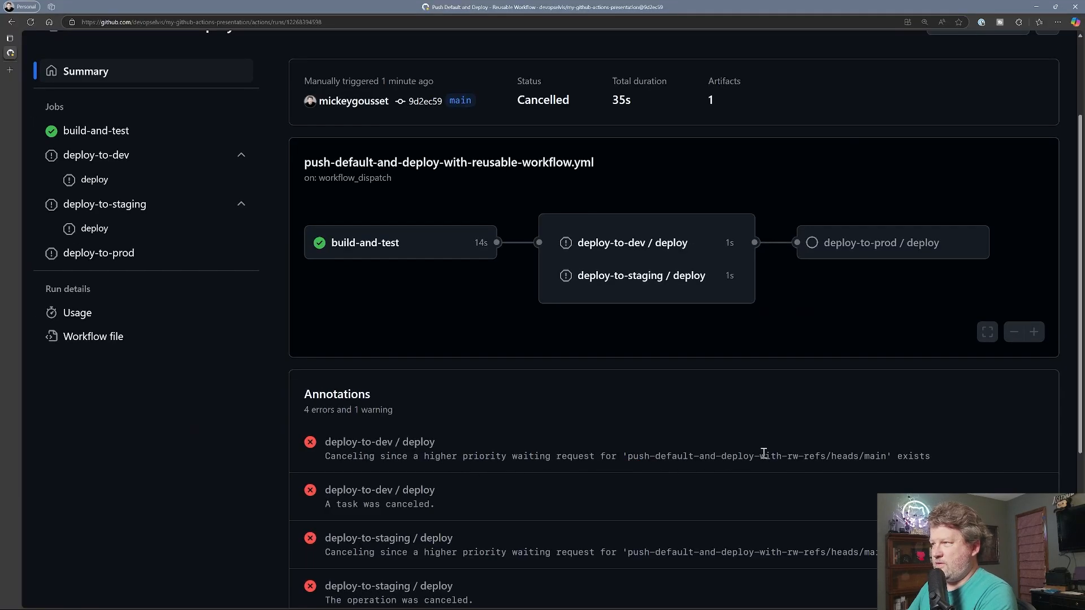
mouse_move(183, 214)
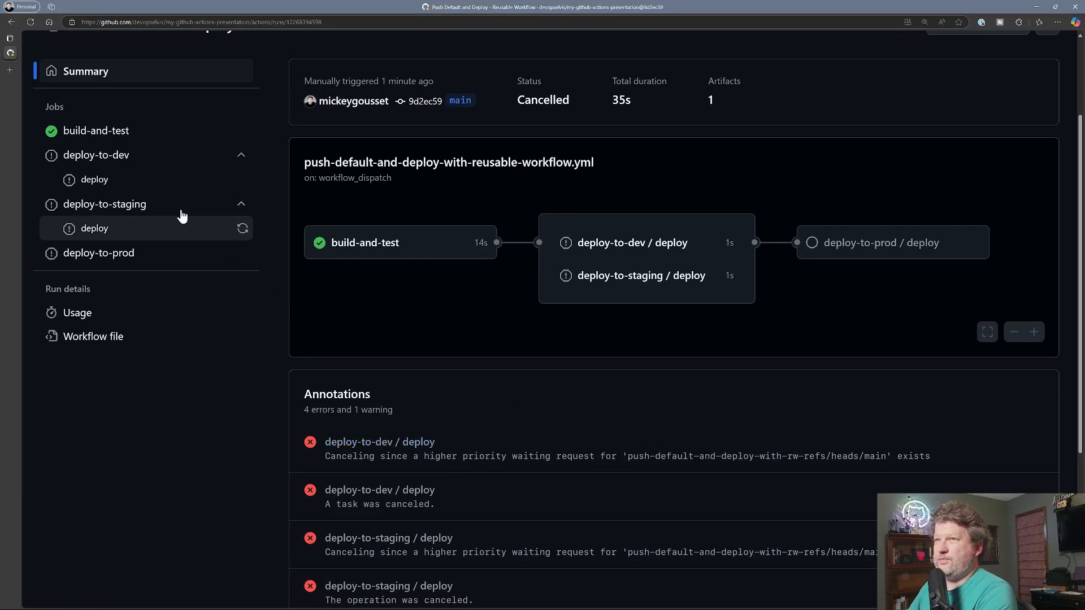
scroll("up", 3)
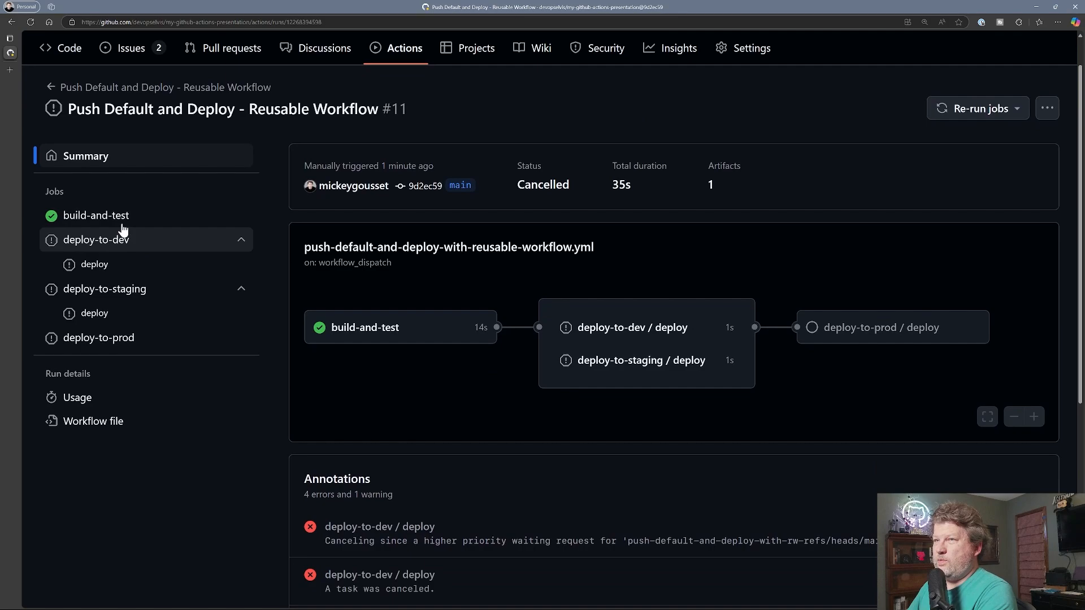
mouse_move(323, 307)
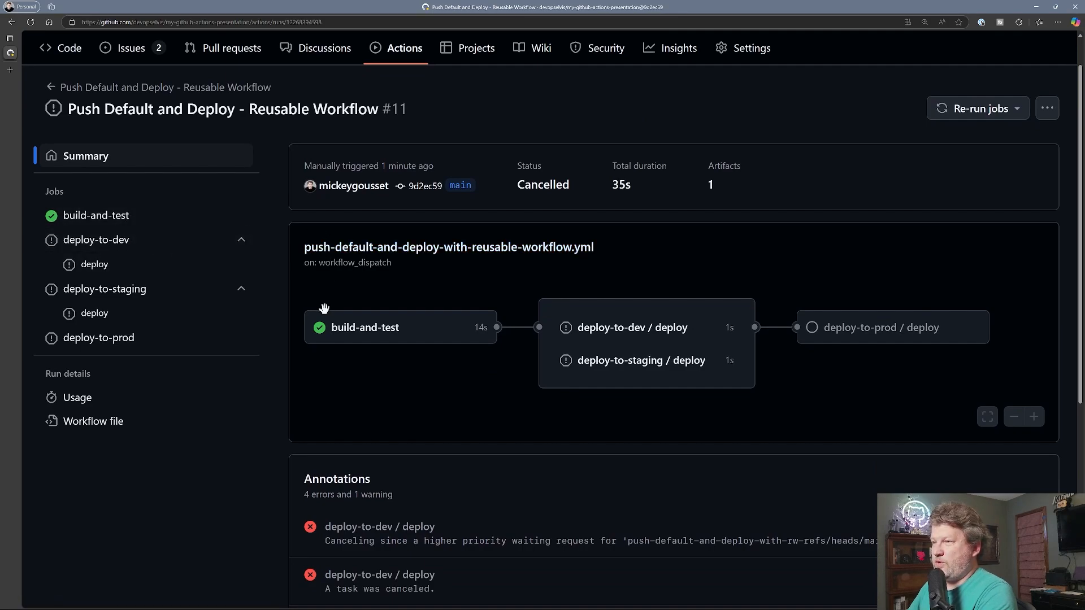
mouse_move(365, 328)
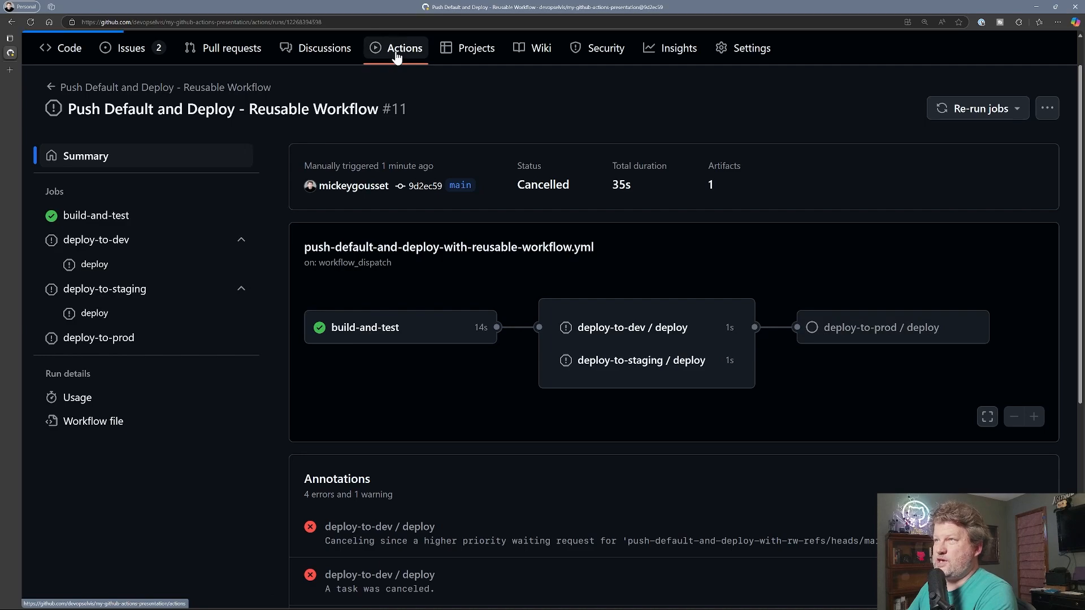
Step: Cancel the in-progress run #12 from the workflow runs overview
left_click(405, 48)
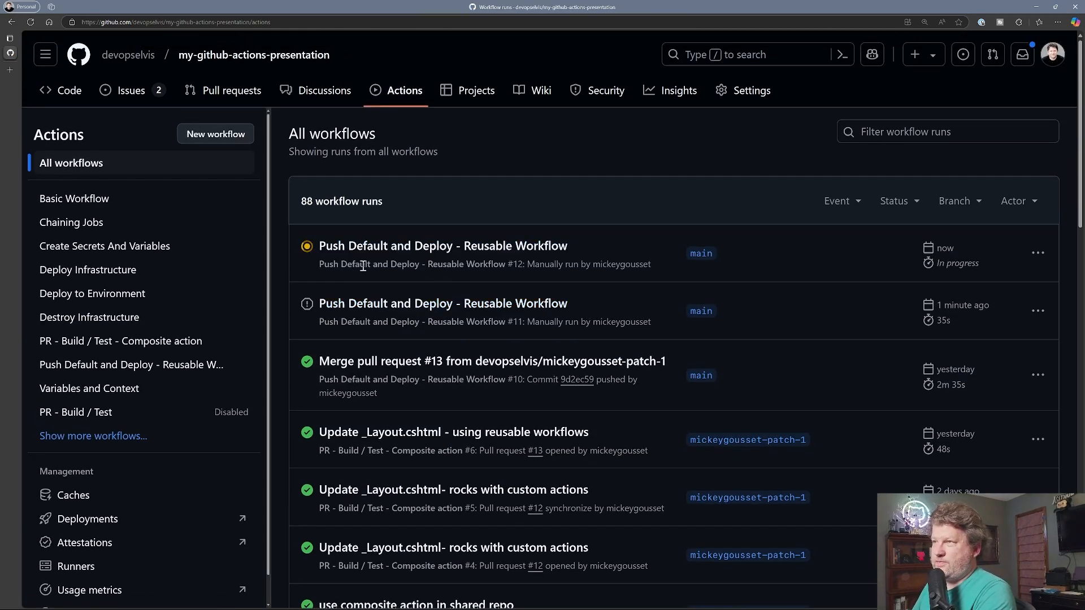
mouse_move(884, 270)
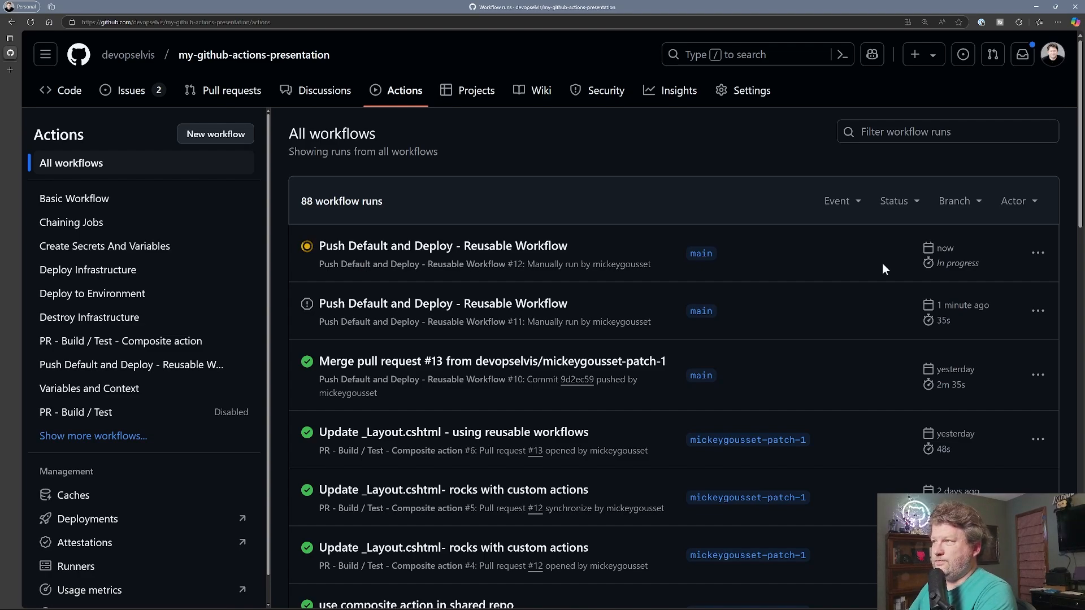
left_click(1037, 252)
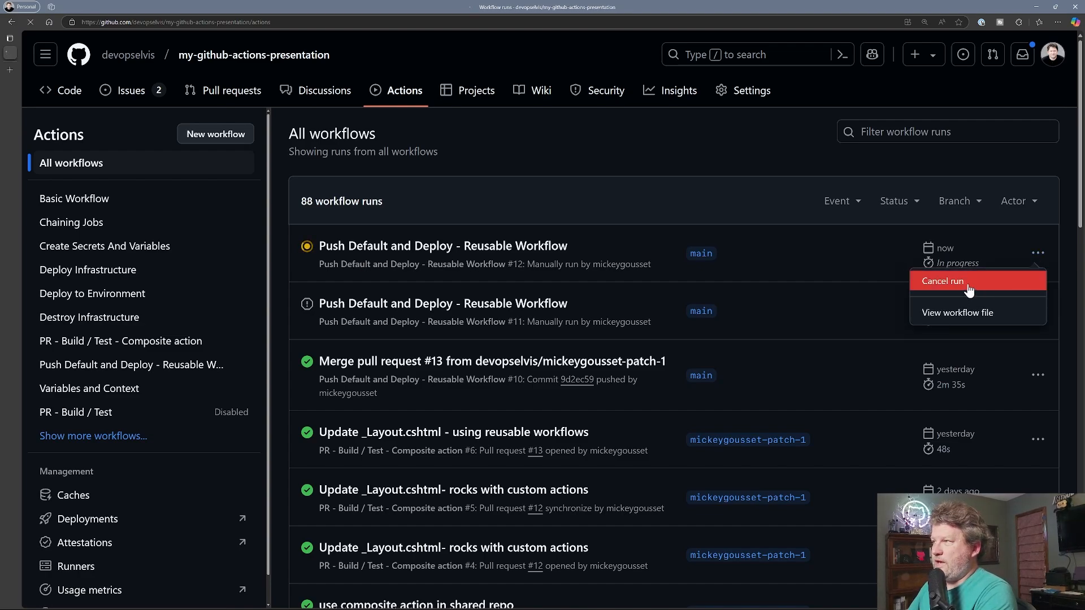
left_click(942, 281)
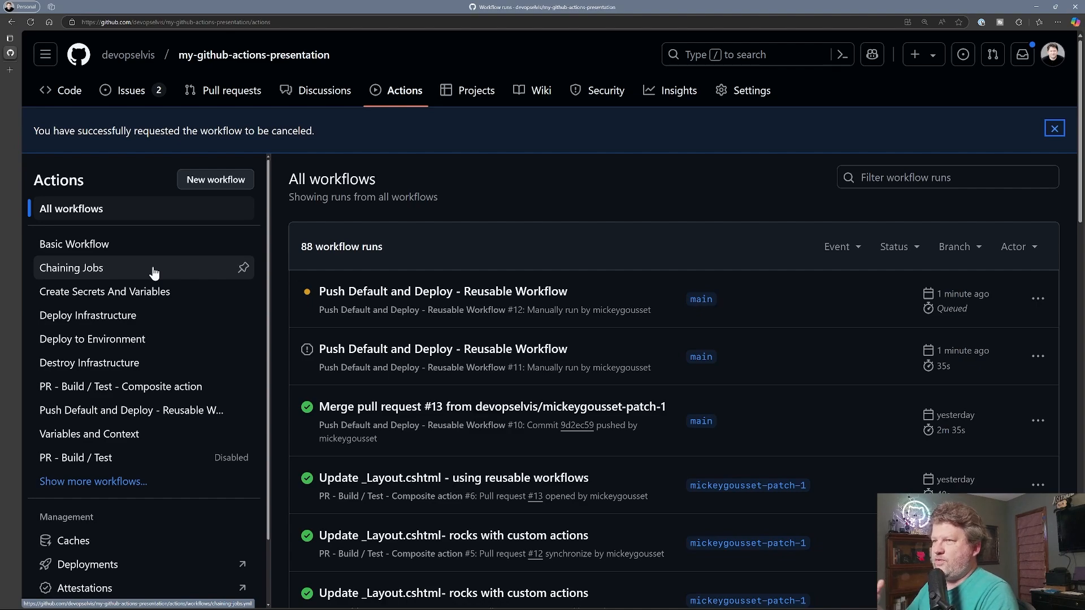
mouse_move(183, 182)
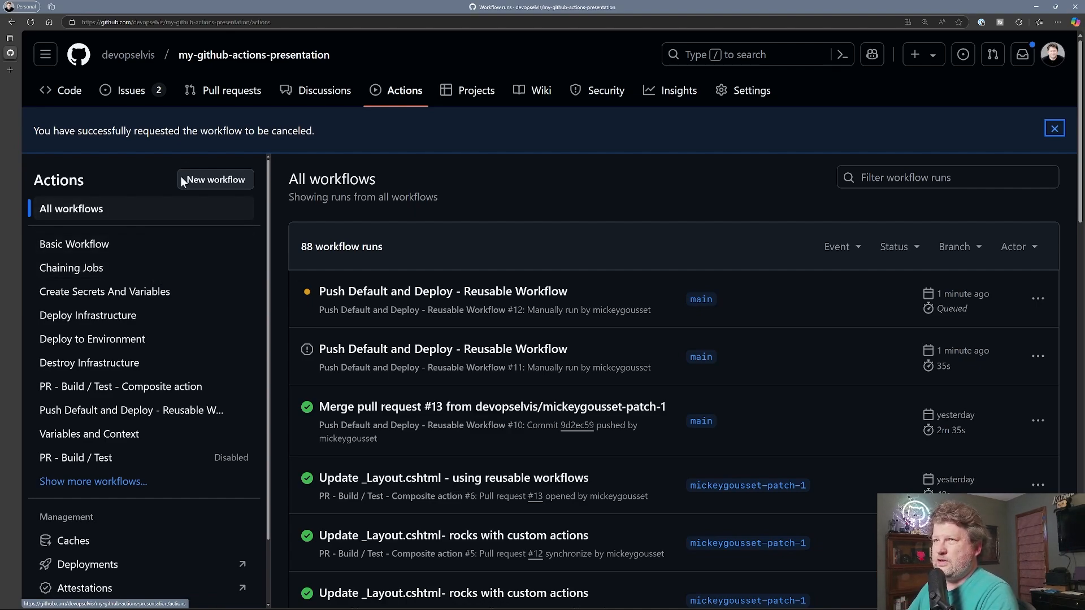
mouse_move(49, 40)
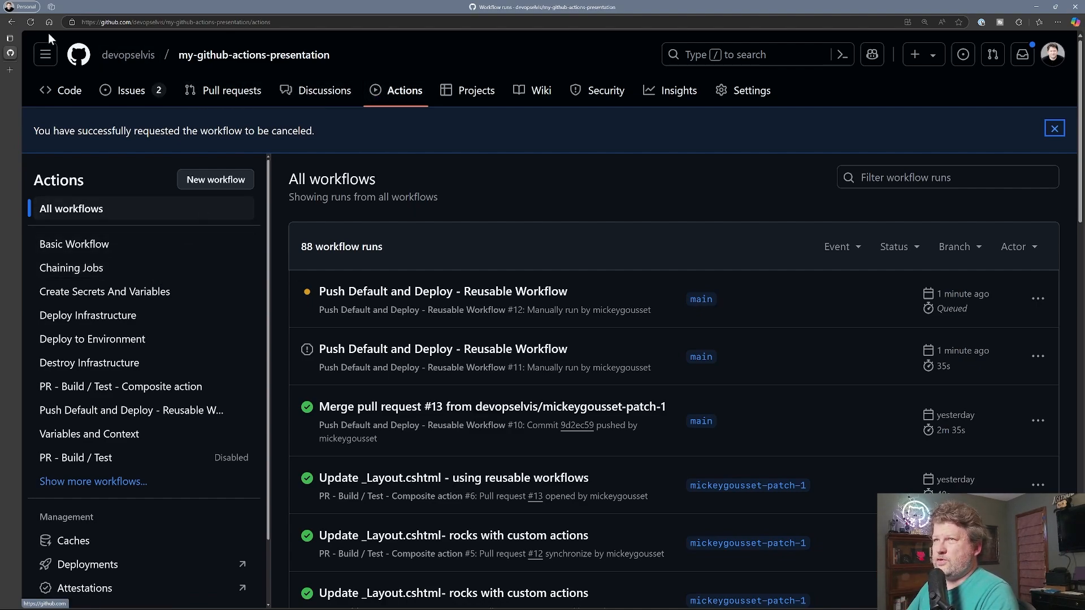
Step: Recheck the reusable deploy workflow's runs, then return to the repository's Code file listing
left_click(1053, 127)
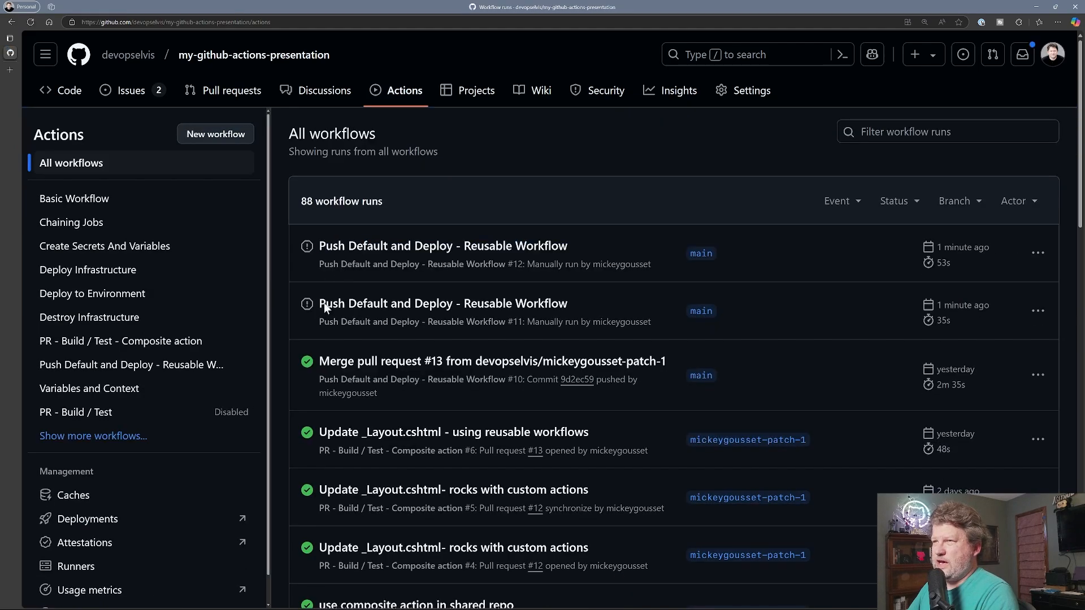
mouse_move(131, 365)
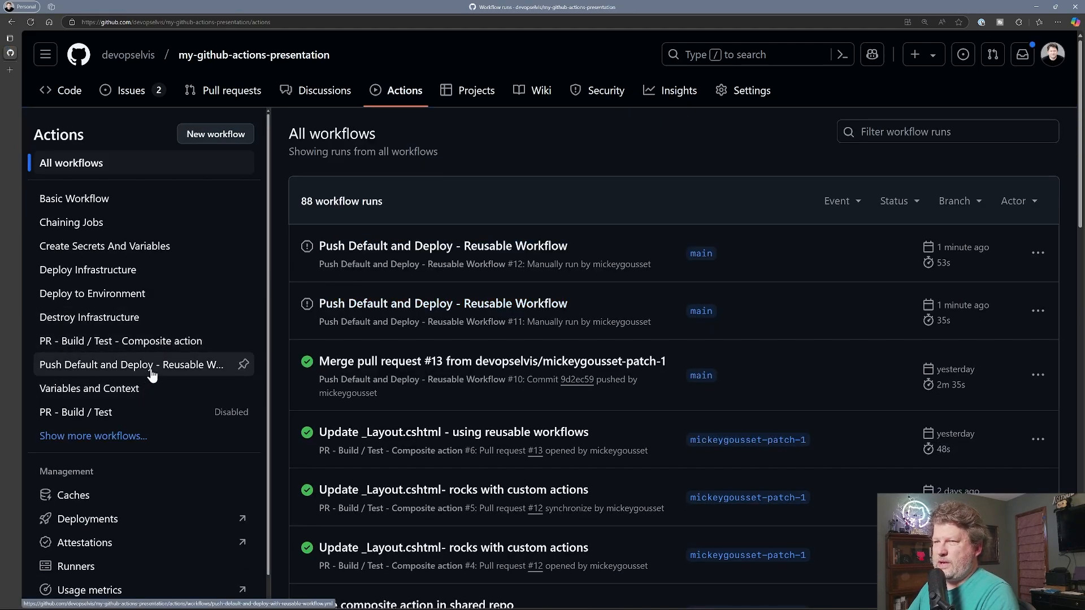
left_click(132, 365)
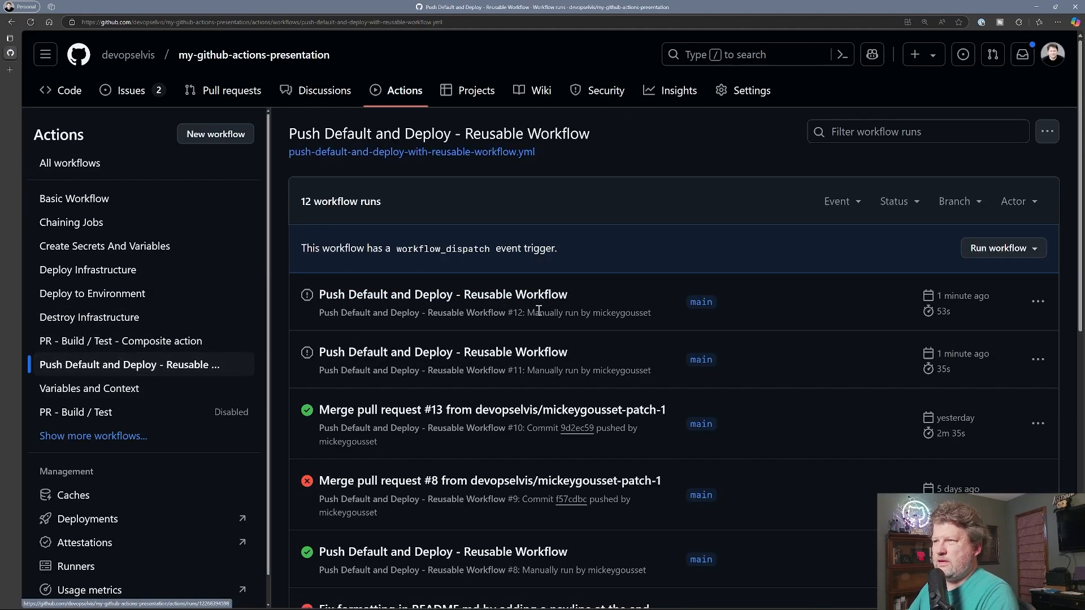
mouse_move(248, 382)
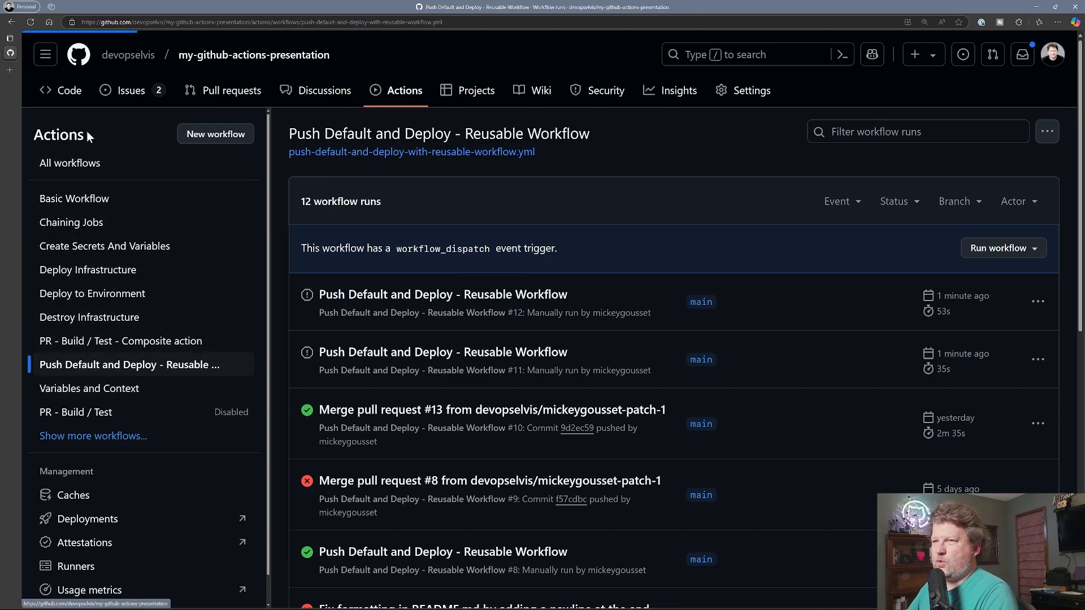
left_click(68, 91)
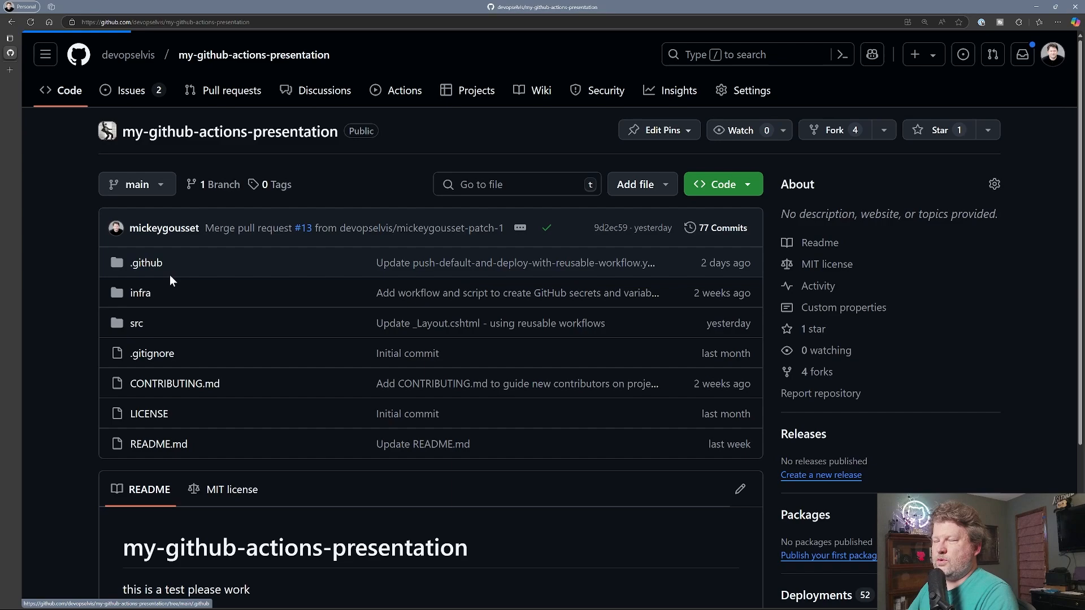
Step: Edit the reusable deploy workflow so cancel-in-progress on line 15 reads false
left_click(146, 262)
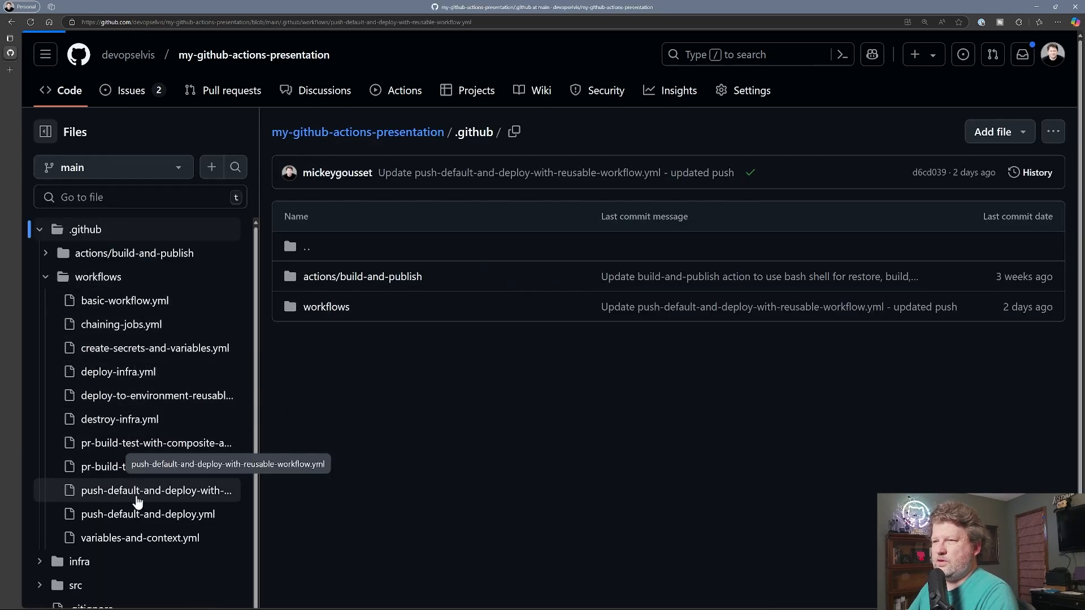
left_click(156, 491)
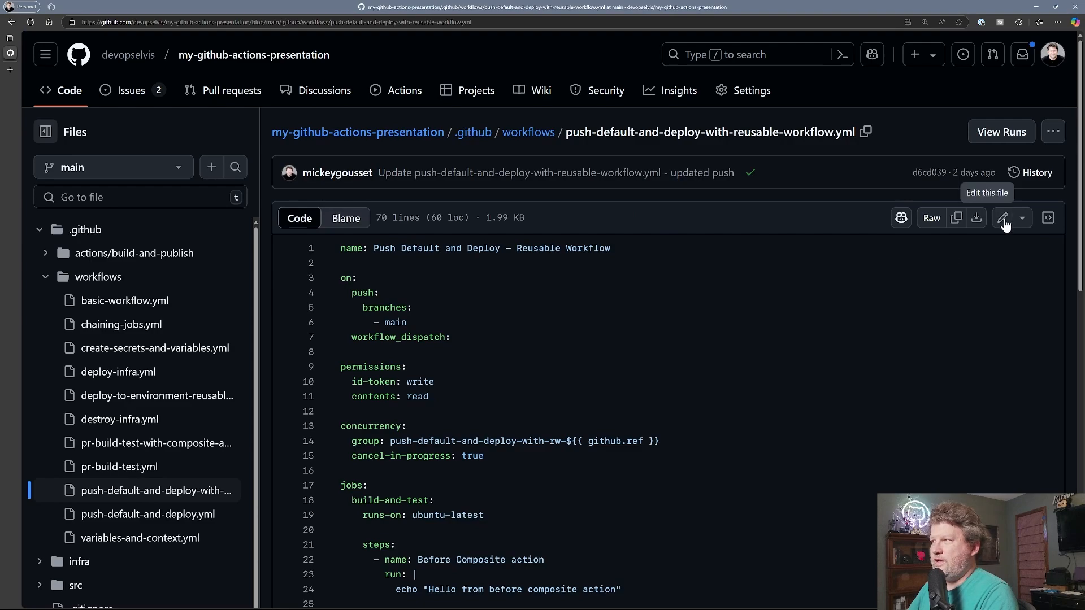
left_click(1004, 217)
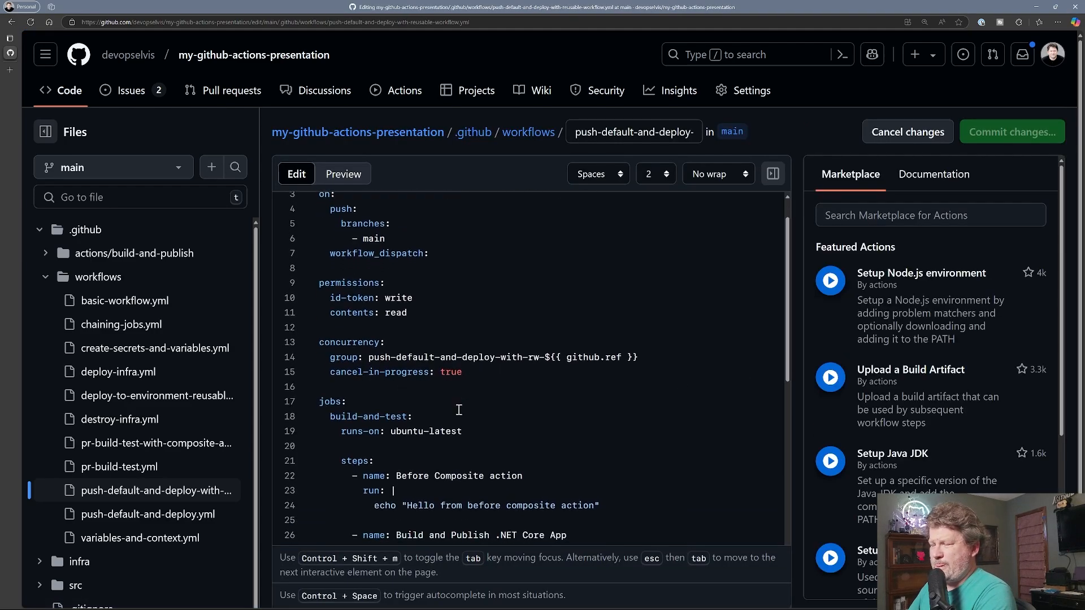
double_click(449, 371)
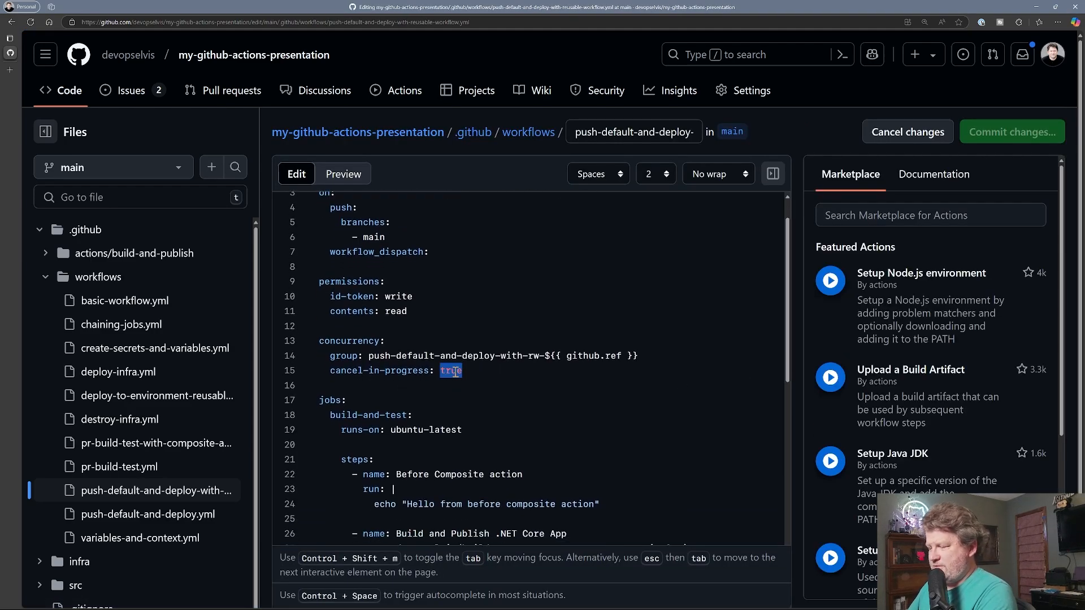
type("false")
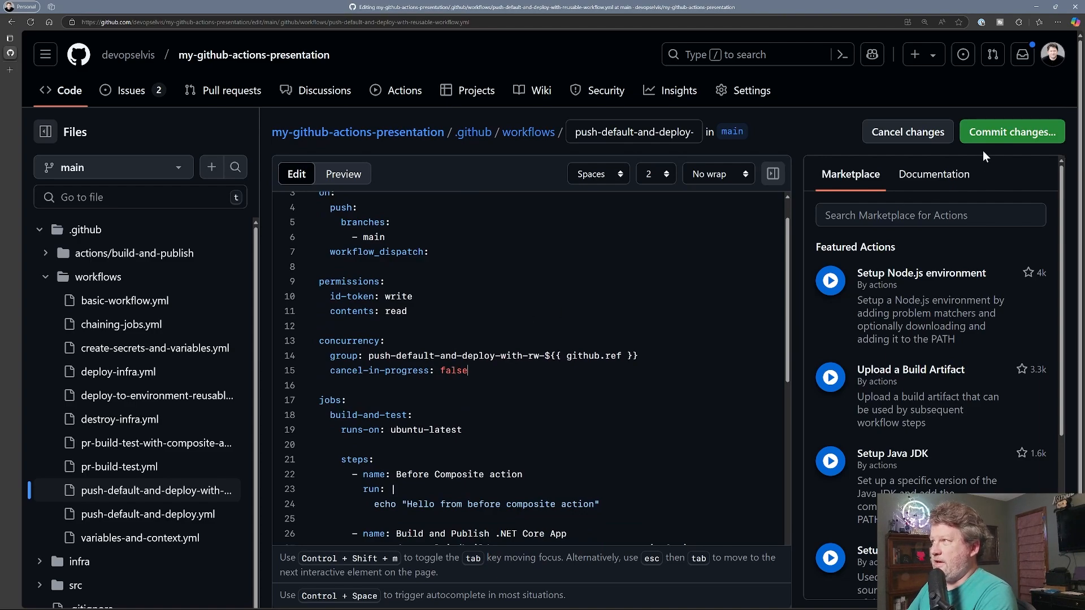
Step: Commit the change directly to main, queueing run #13, and go to Actions
left_click(1010, 131)
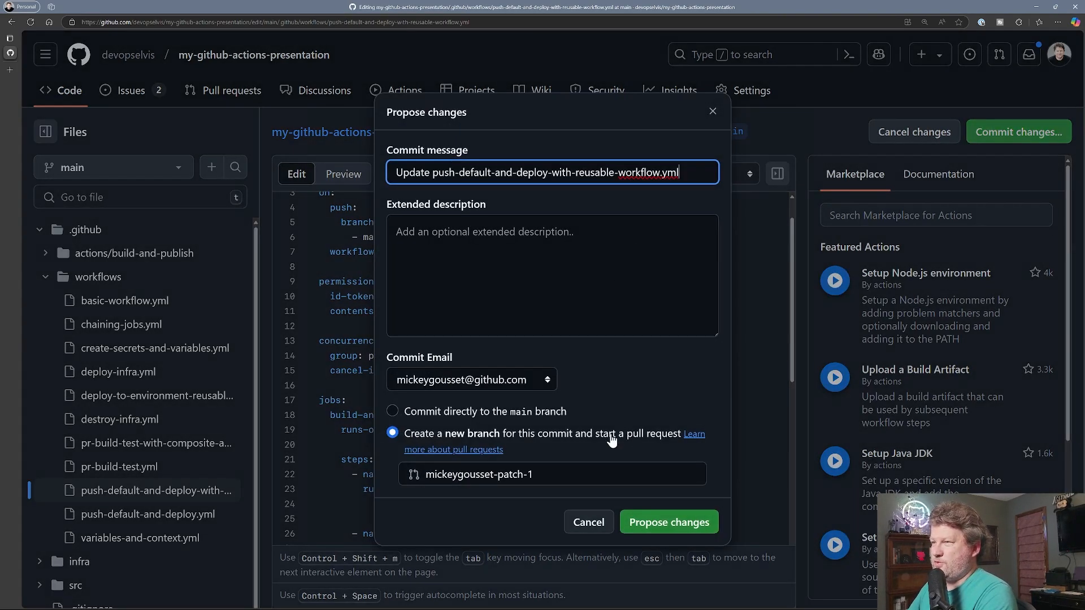
left_click(393, 419)
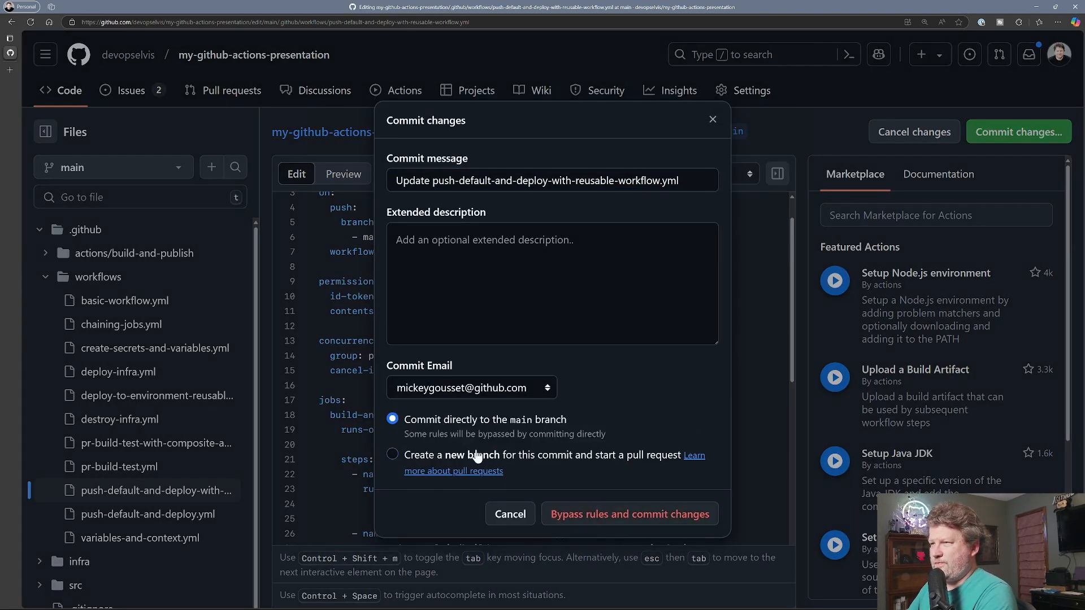
left_click(628, 513)
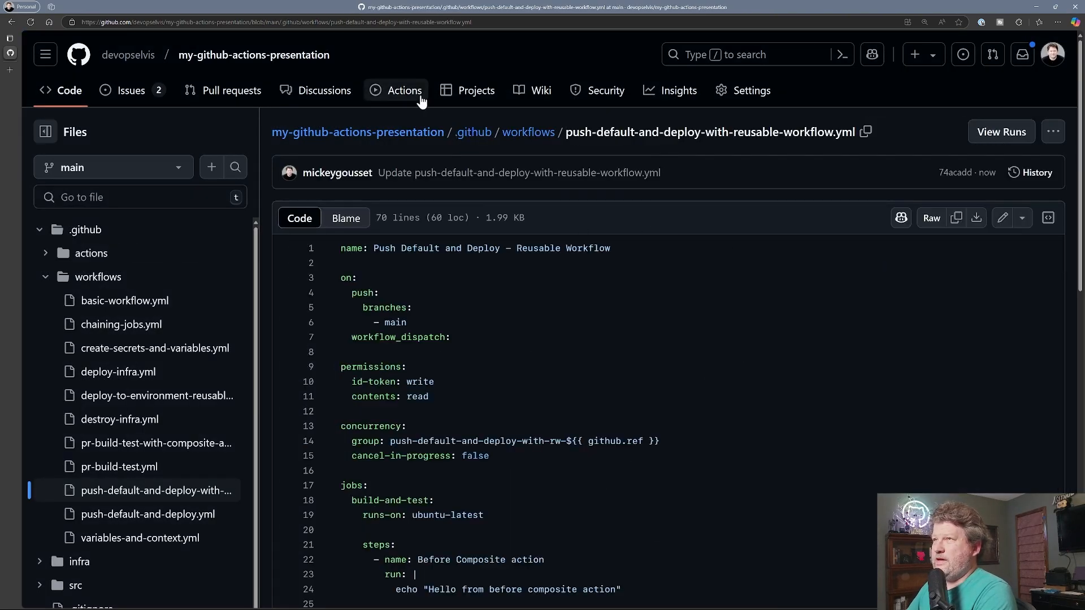
left_click(404, 90)
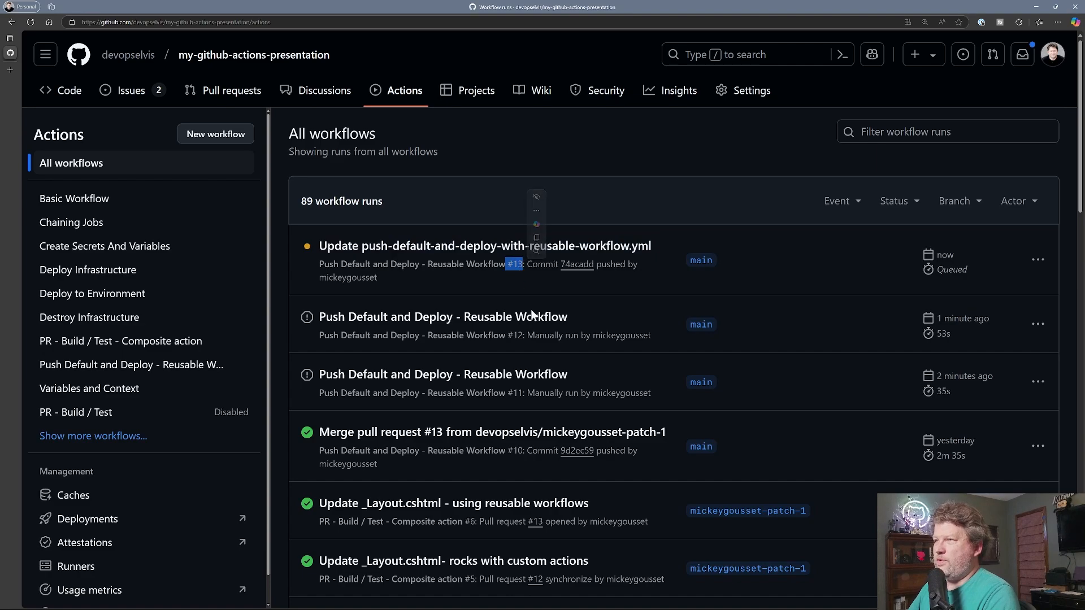
mouse_move(183, 306)
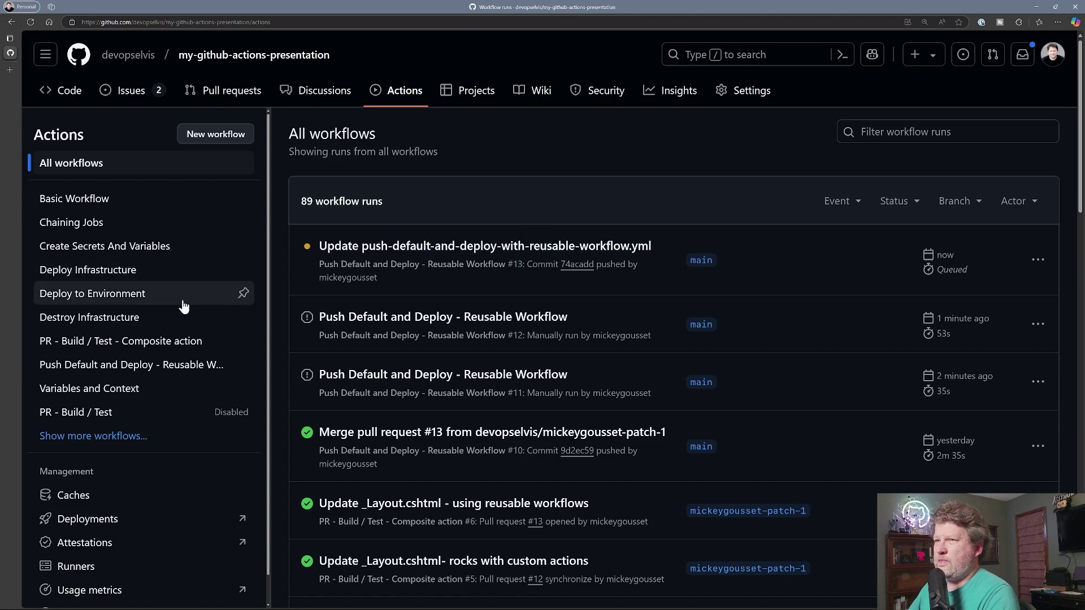
mouse_move(407, 166)
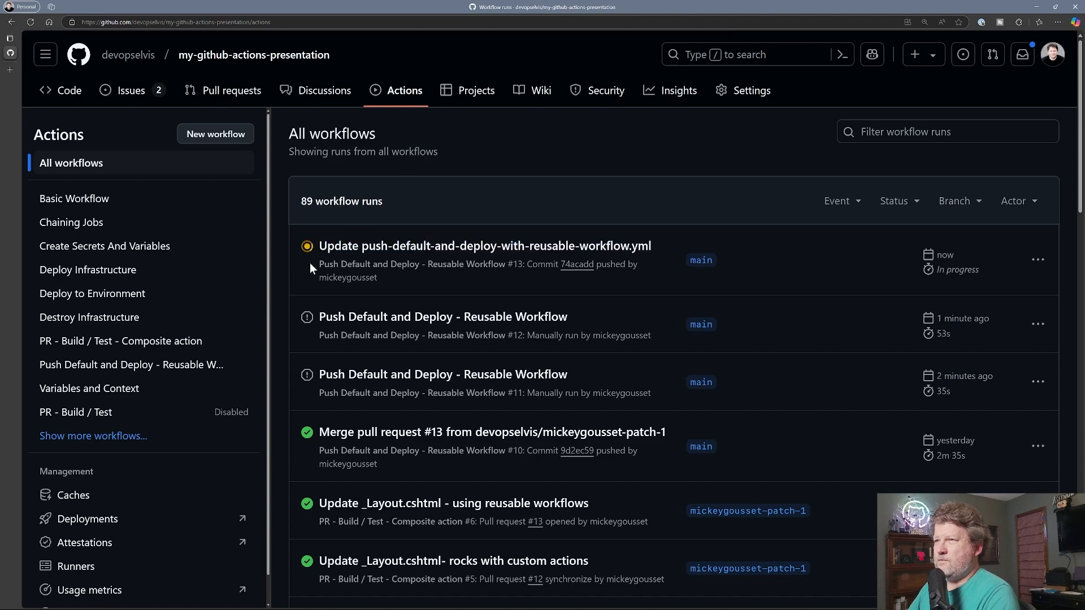
mouse_move(559, 261)
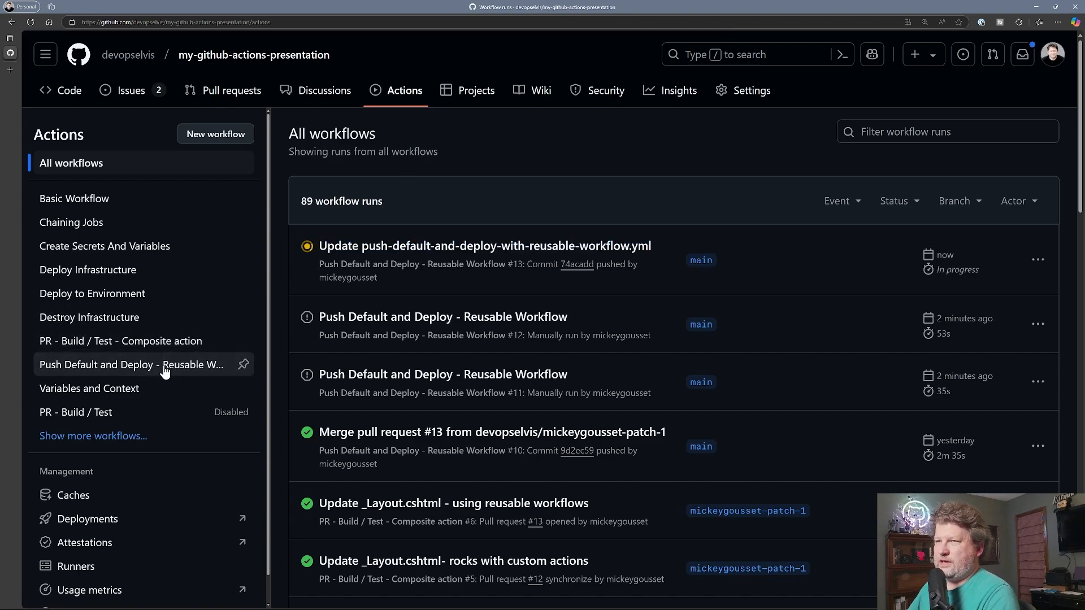
Step: Trigger manual run #14 of the reusable deploy workflow on main while run #13 is in progress
left_click(128, 365)
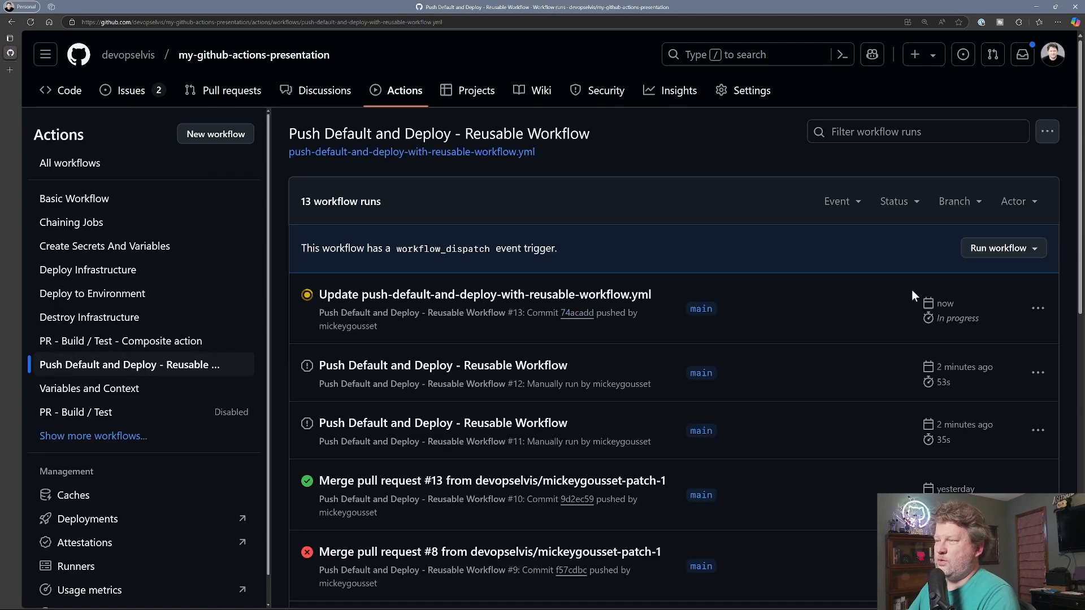
left_click(1002, 247)
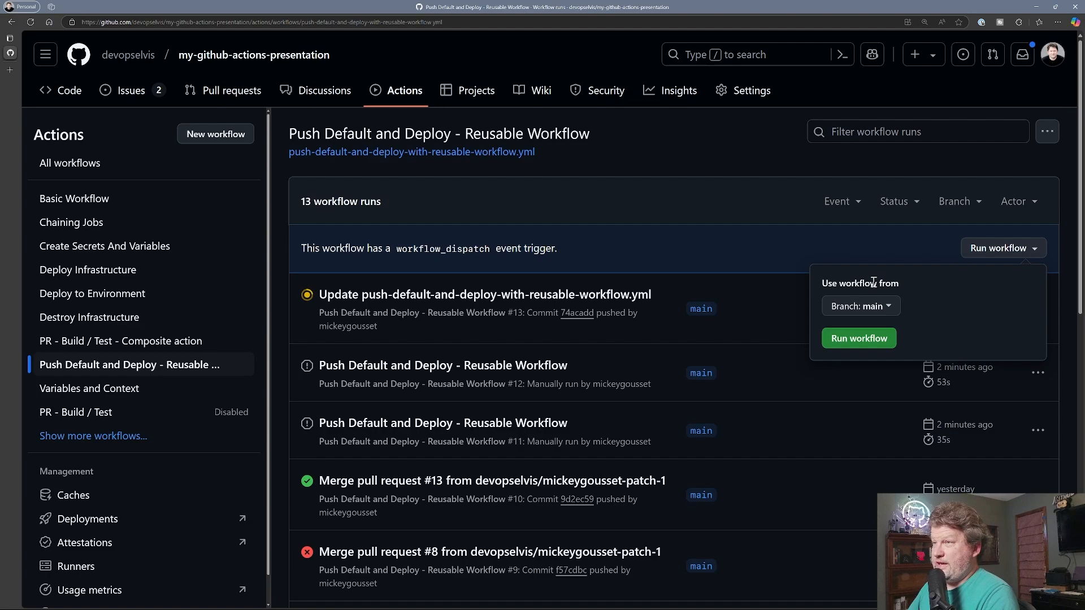
mouse_move(857, 338)
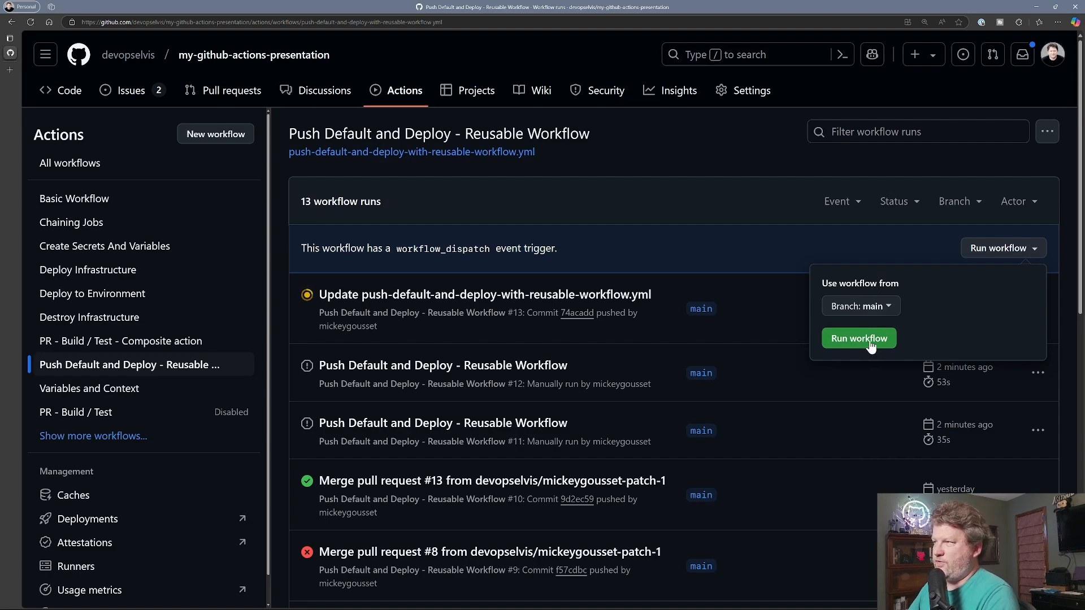
left_click(857, 338)
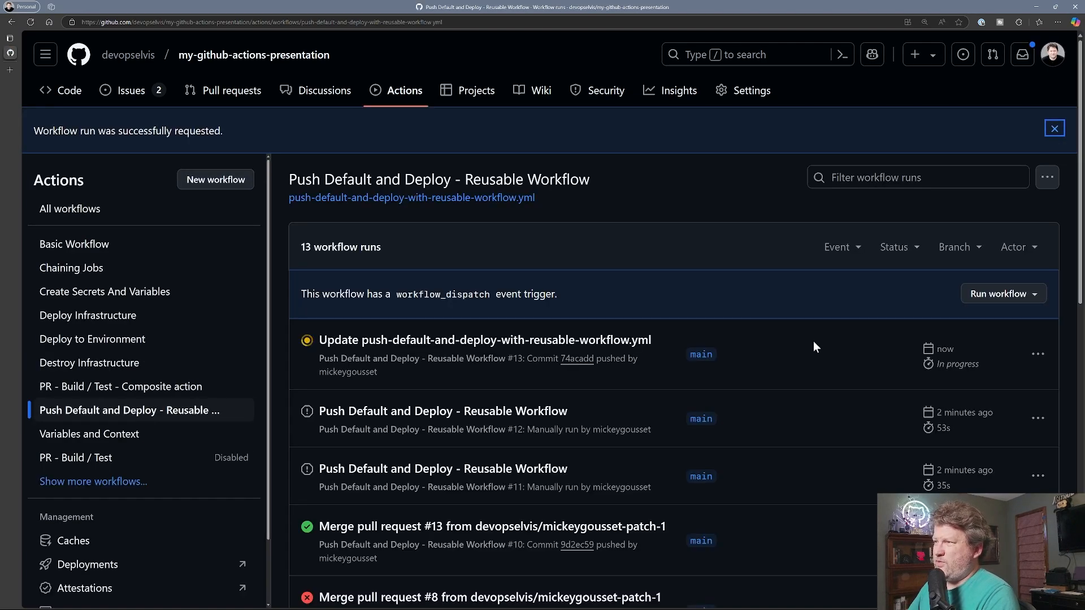
mouse_move(244, 409)
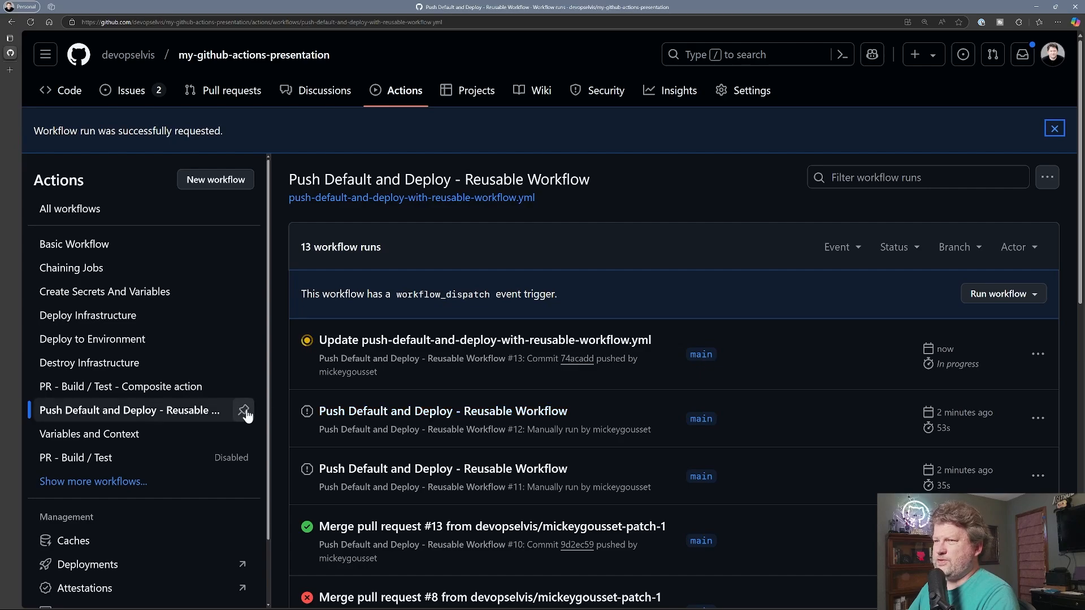
left_click(1053, 127)
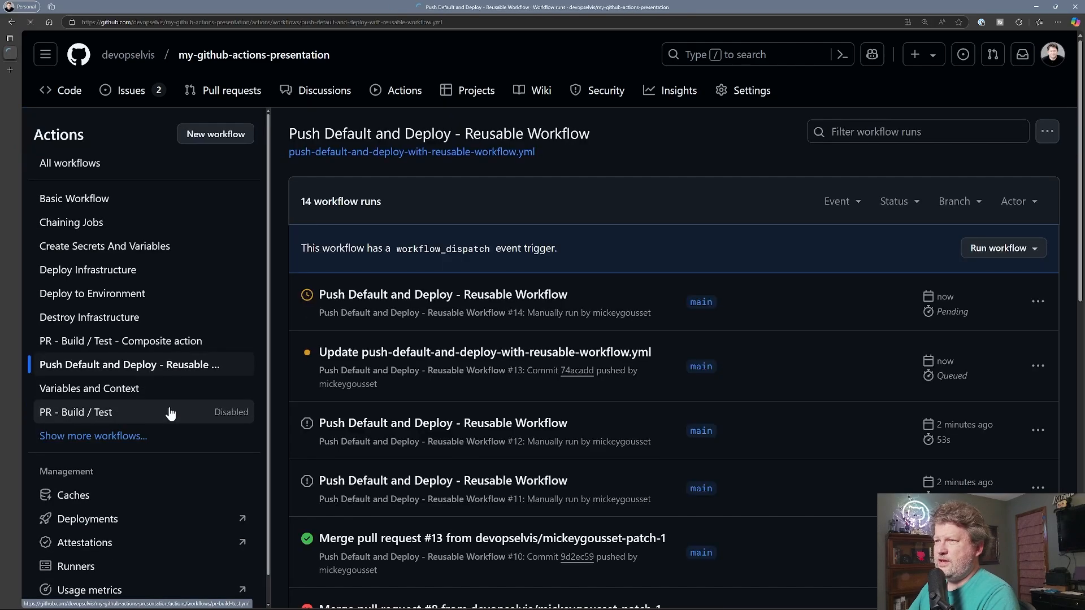
mouse_move(348, 384)
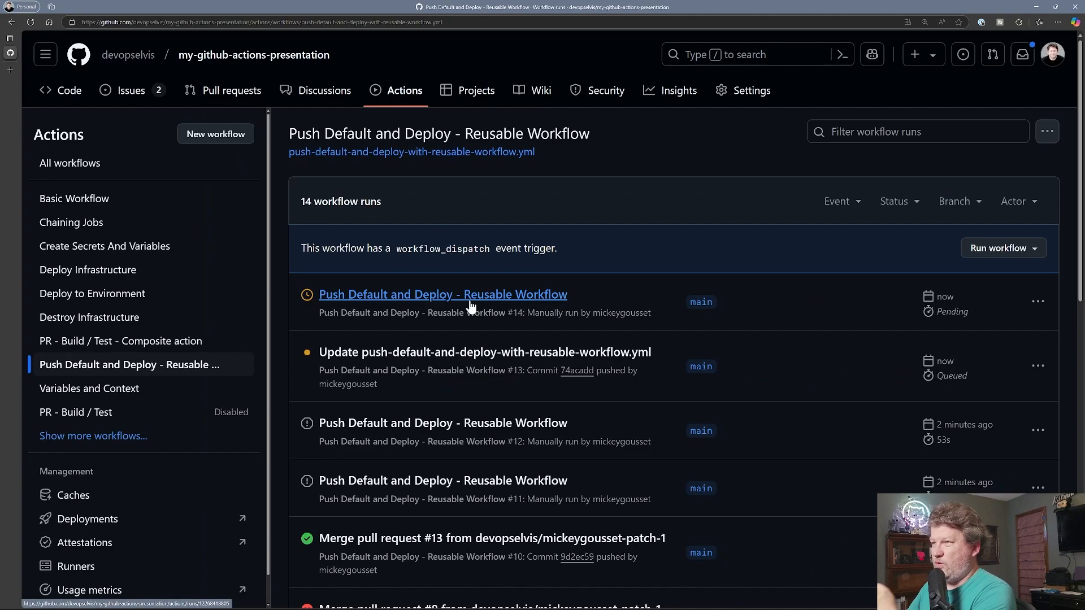
Step: View run #14 waiting on run #13, then show run #13's workflow file with cancel-in-progress: false
left_click(442, 294)
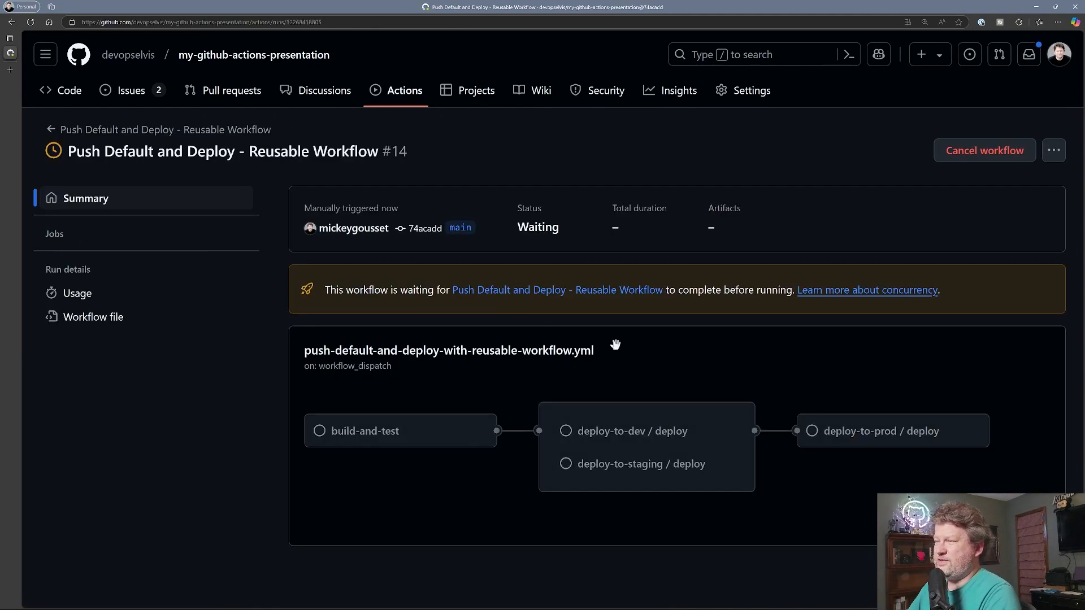
mouse_move(517, 294)
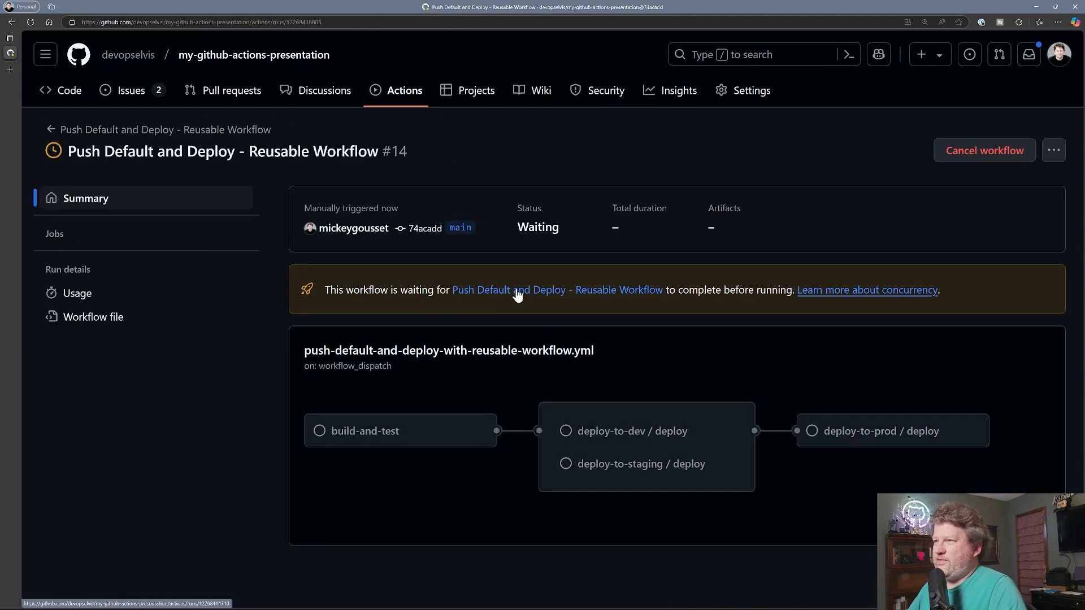
mouse_move(600, 296)
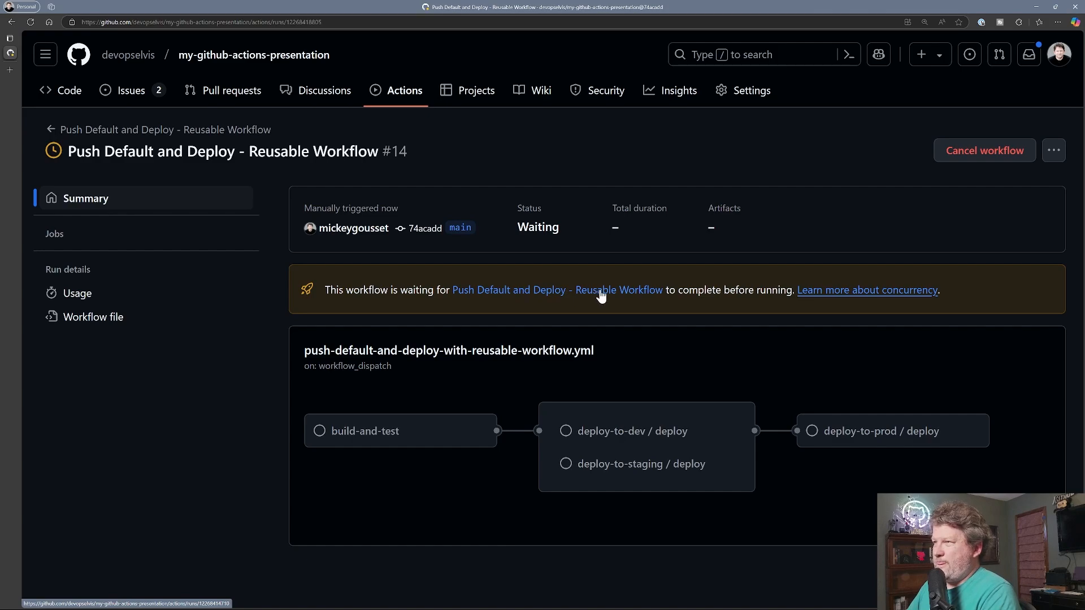
mouse_move(565, 301)
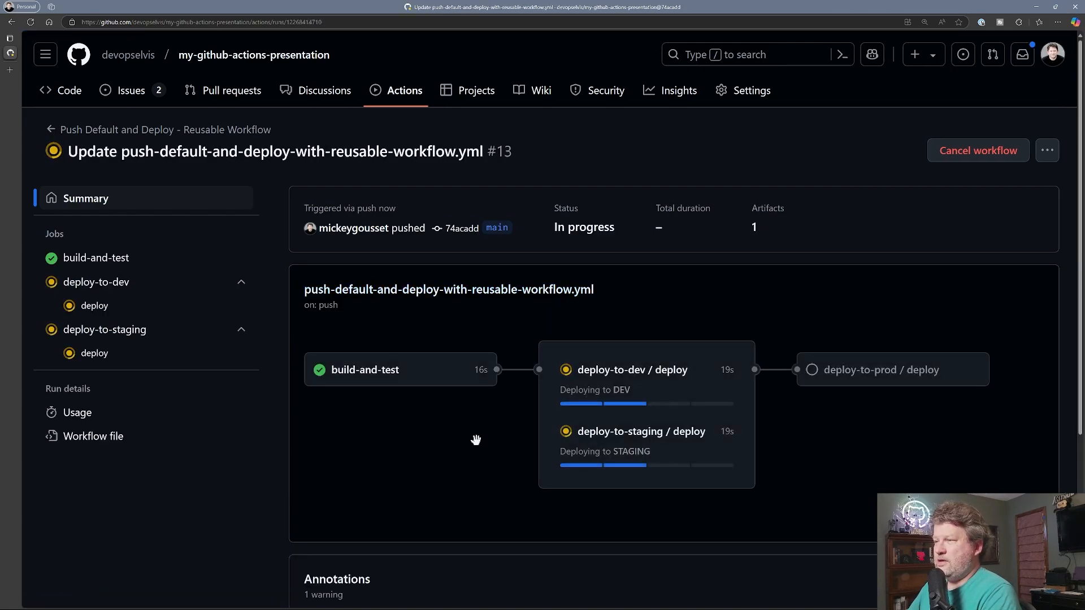
mouse_move(350, 423)
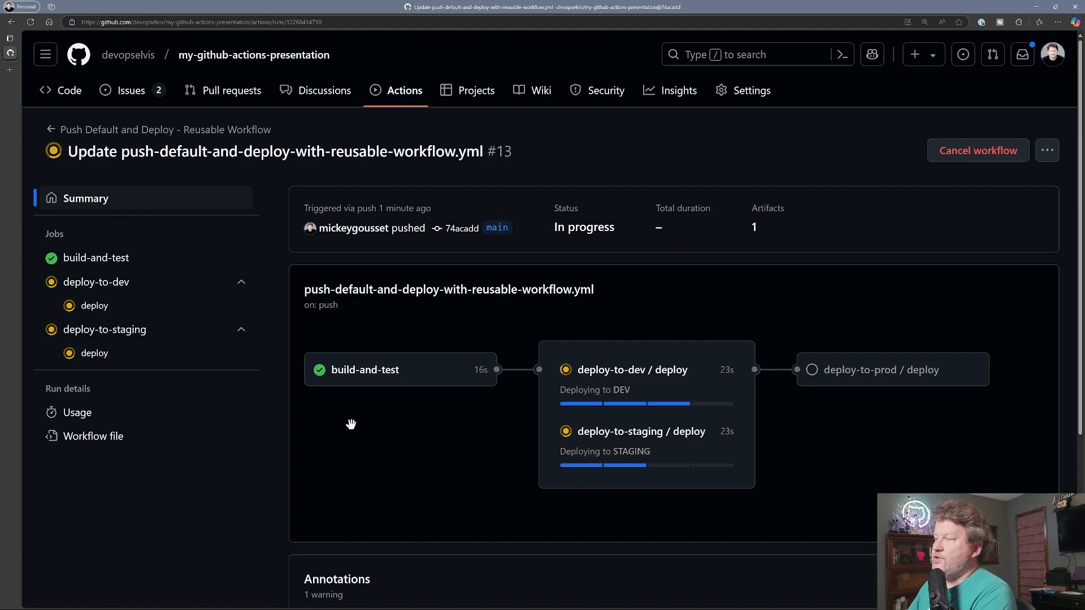
mouse_move(97, 436)
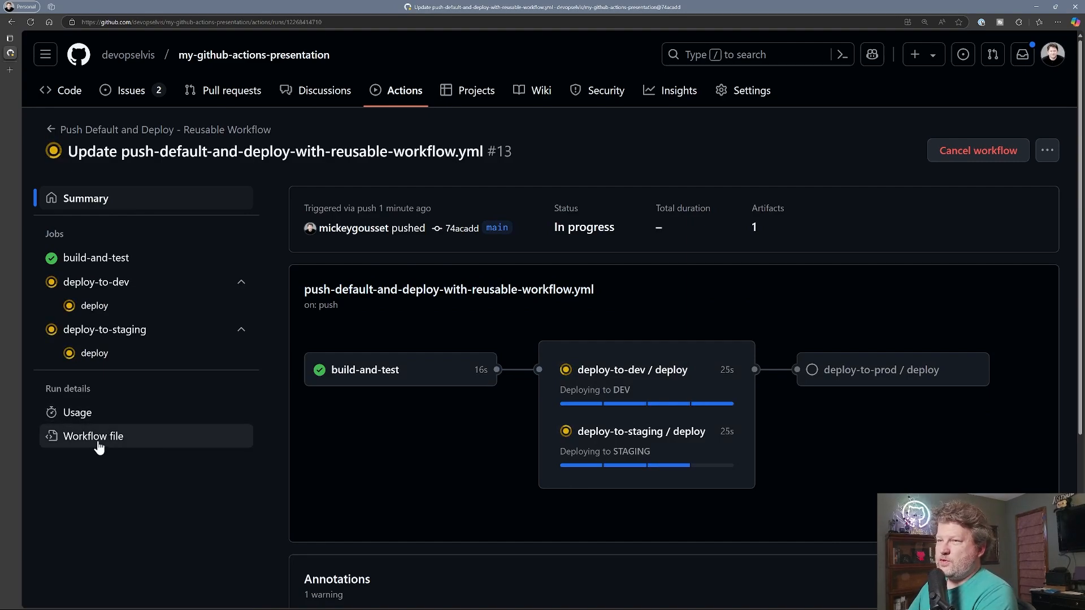
left_click(93, 436)
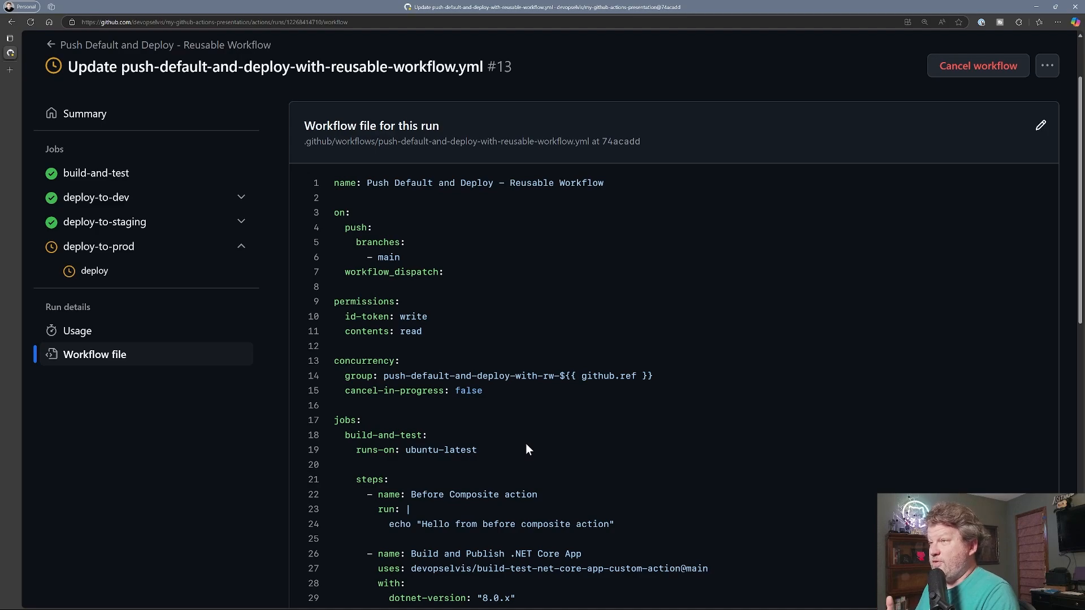
mouse_move(385, 385)
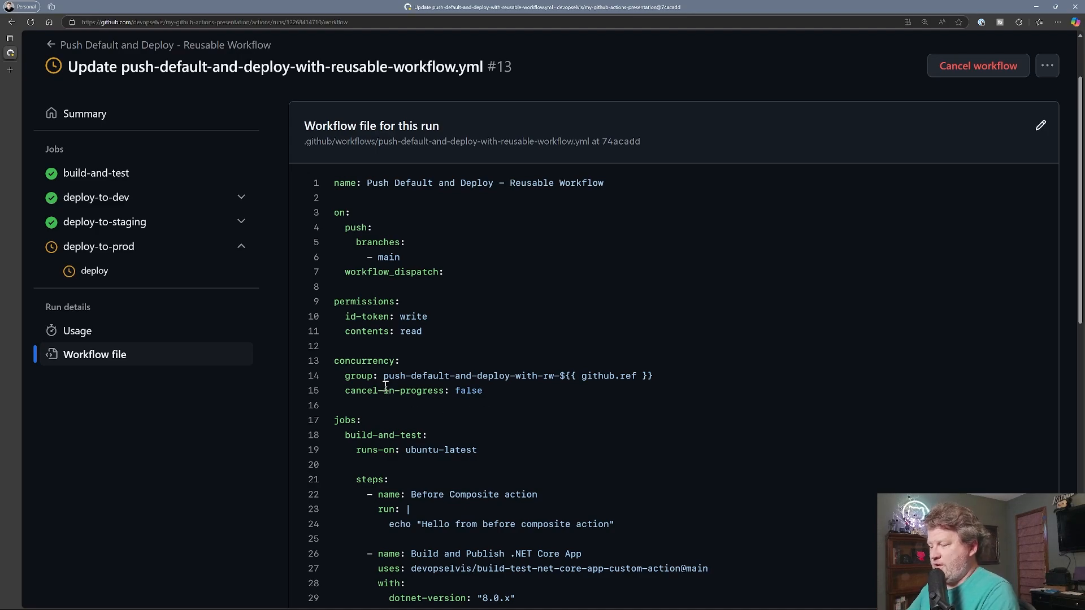